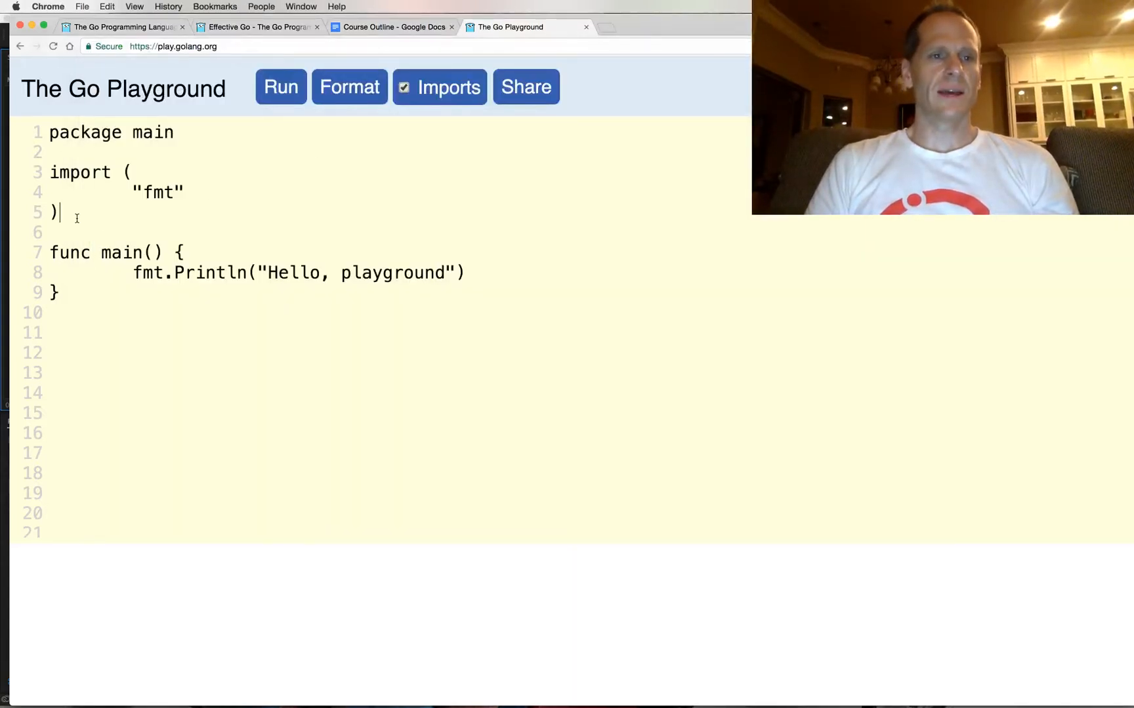
Write const a = iota, b, c, d with Println for each and run to print 0 through 3.
text(con)
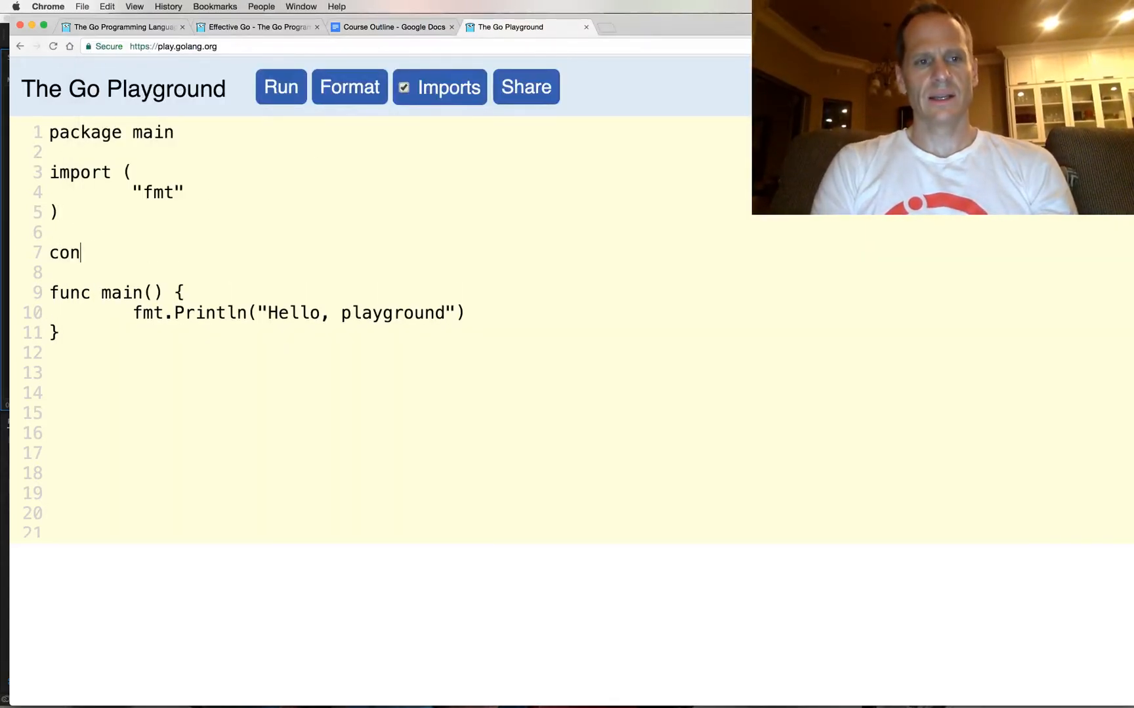
text(st ()
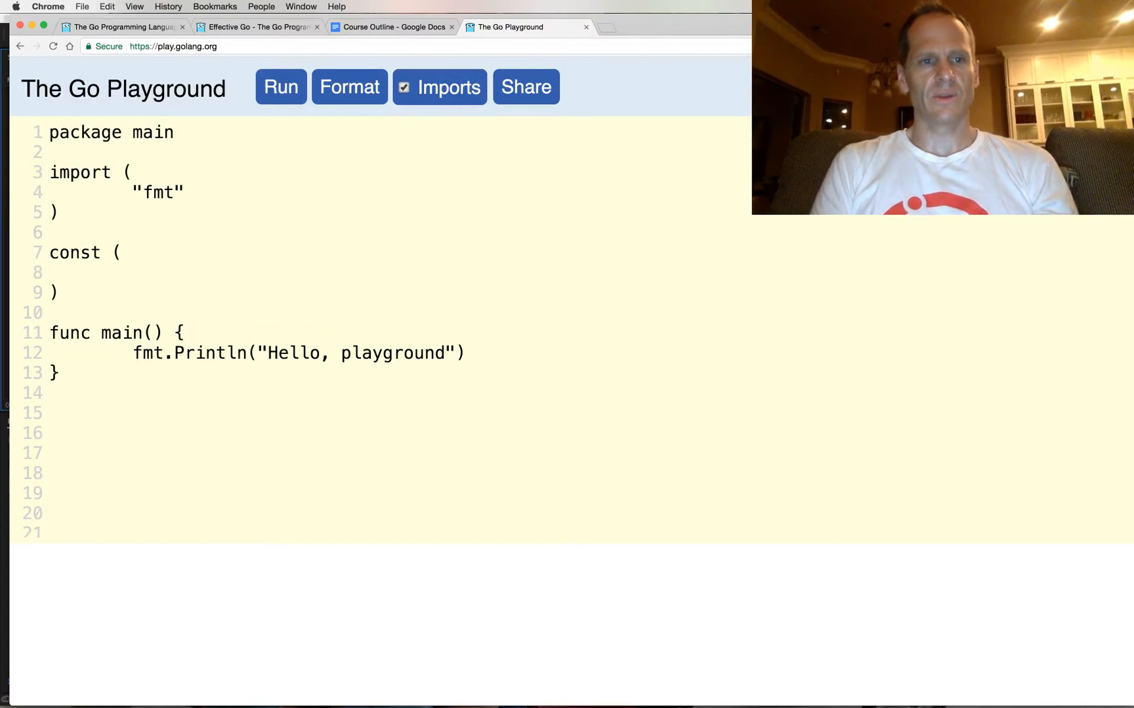
text(a = iota)
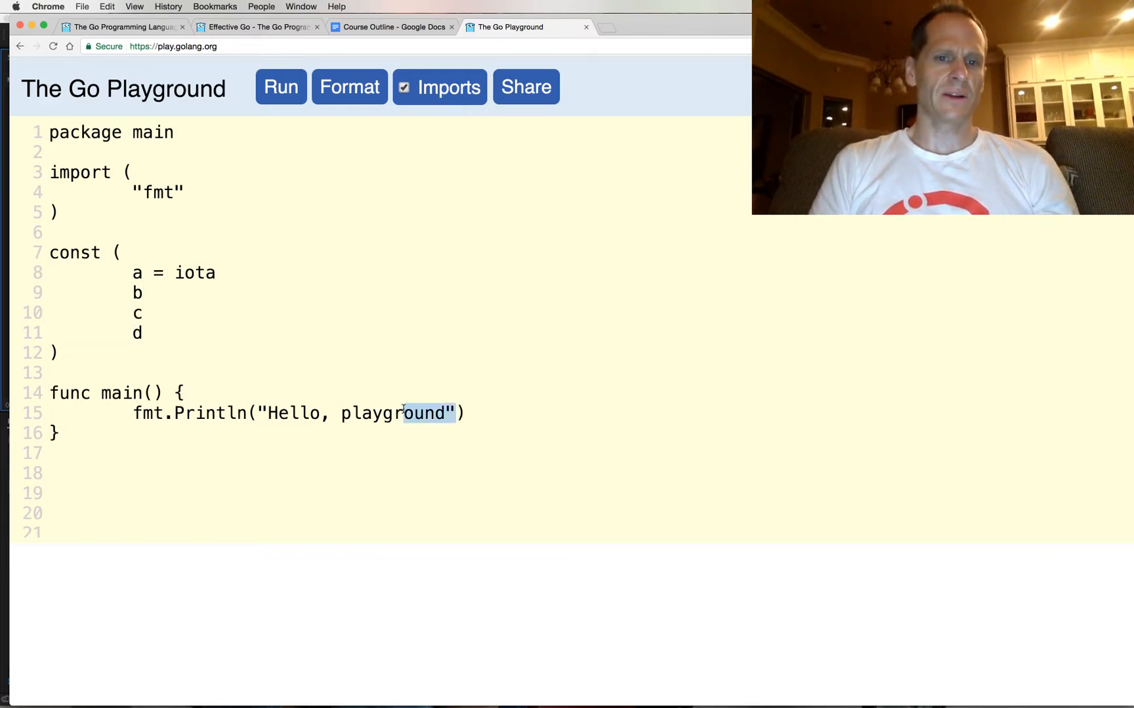
key(Backspace)
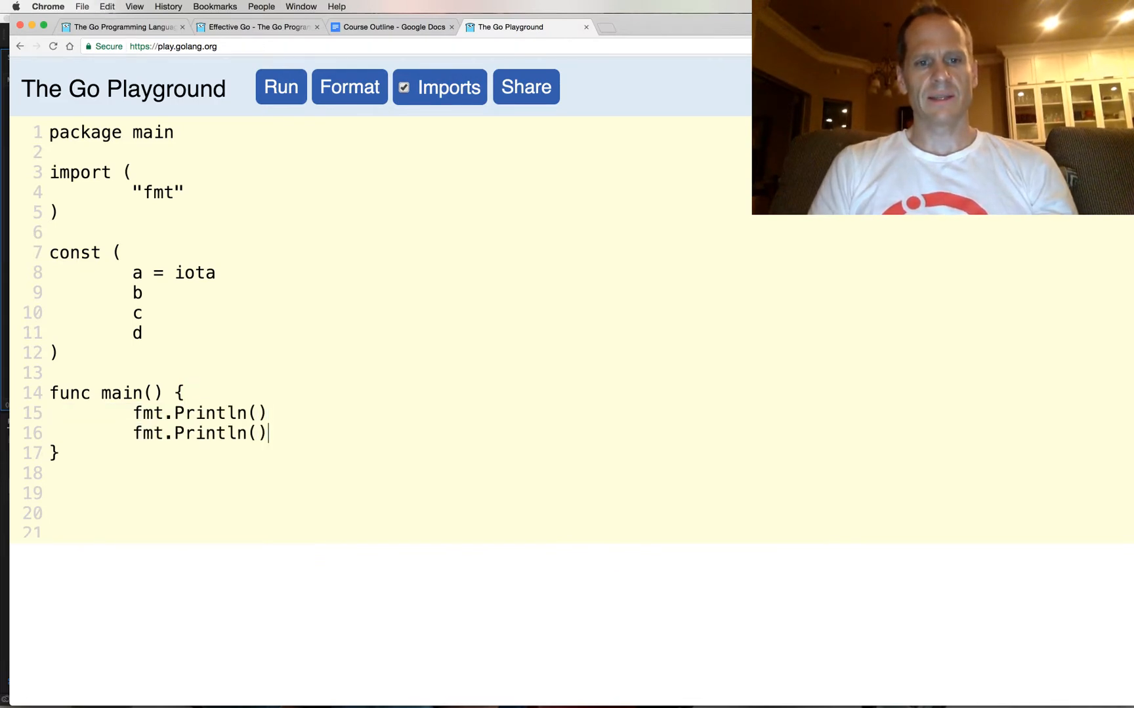
text(fmt.Println())
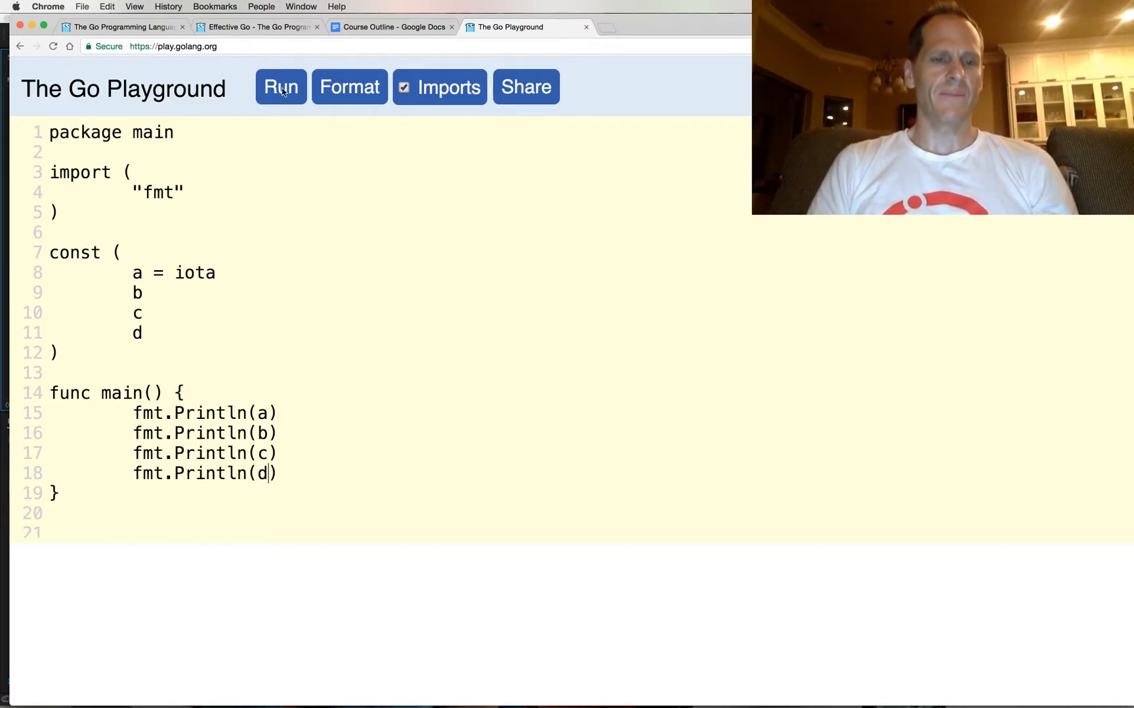
click(281, 86)
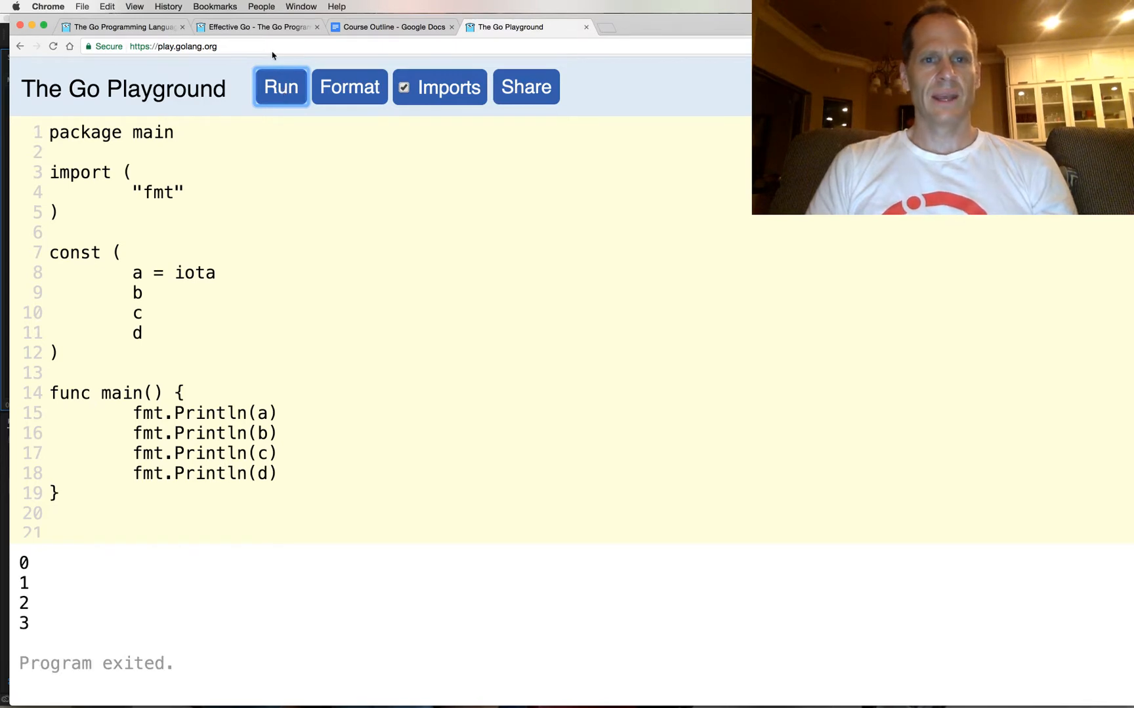
click(628, 26)
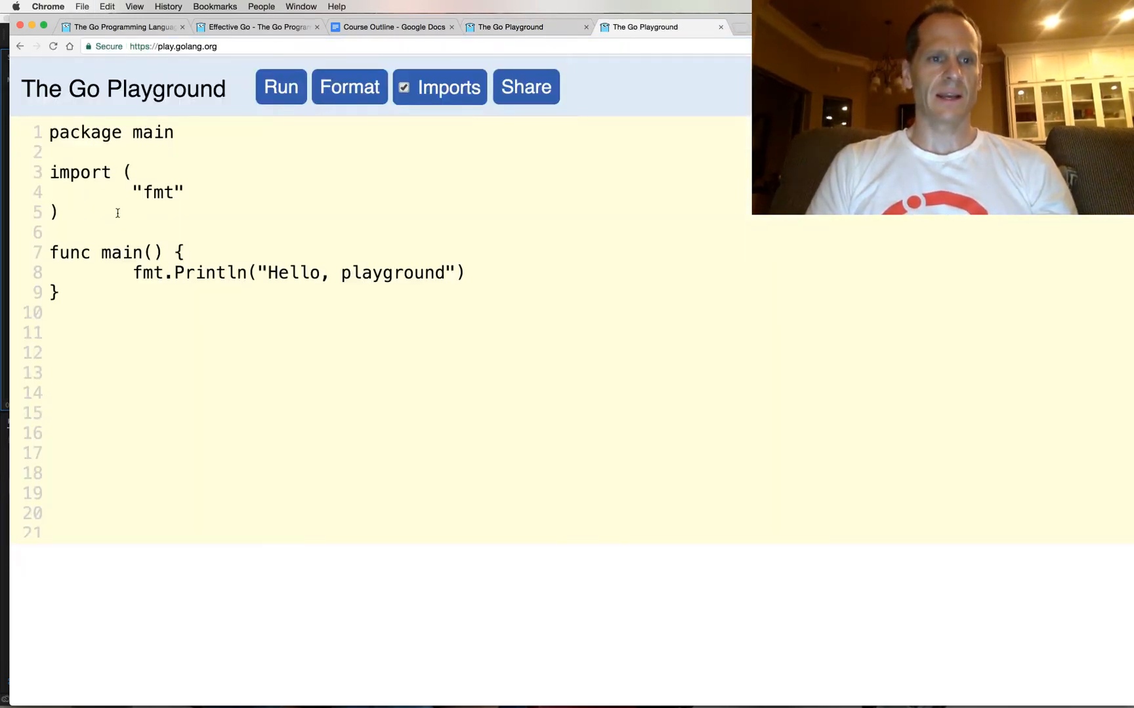
Declare x := 42 at the top of main.
click(61, 211)
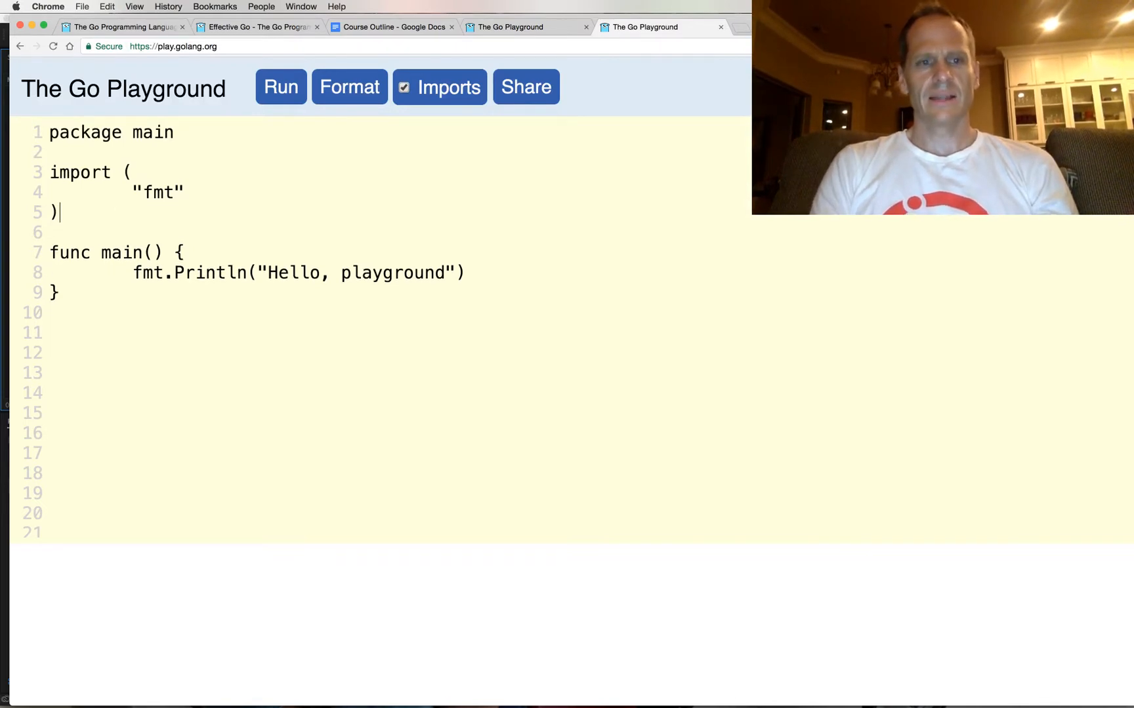
key(Return)
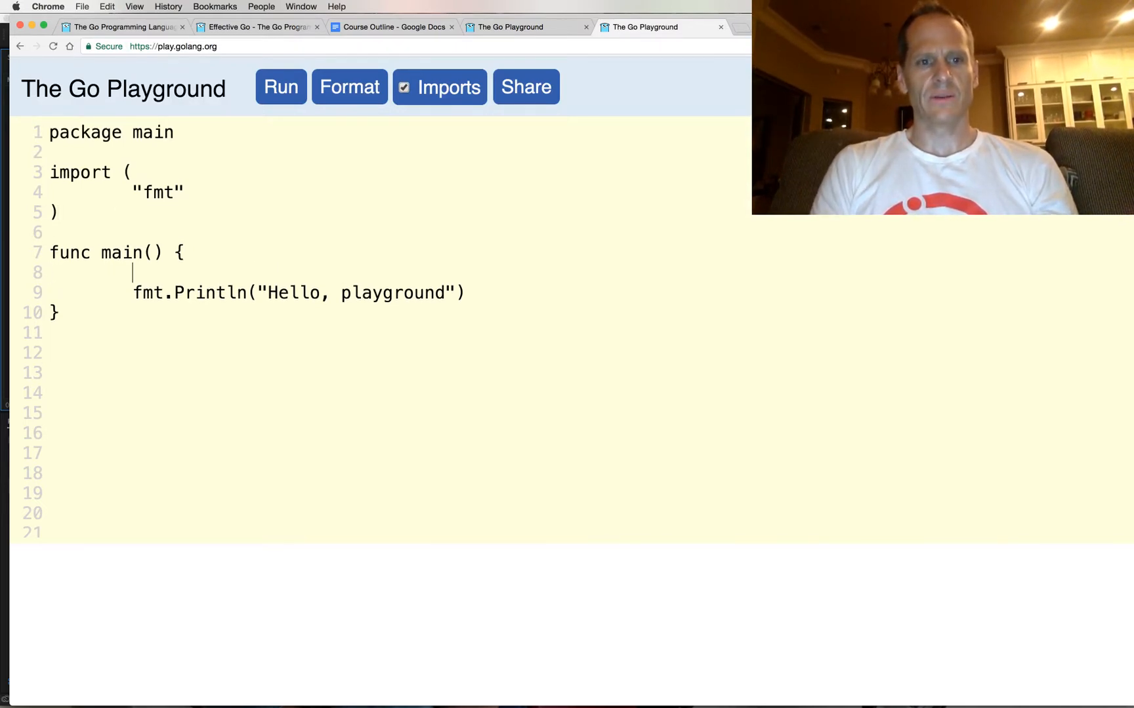
text(x := 42)
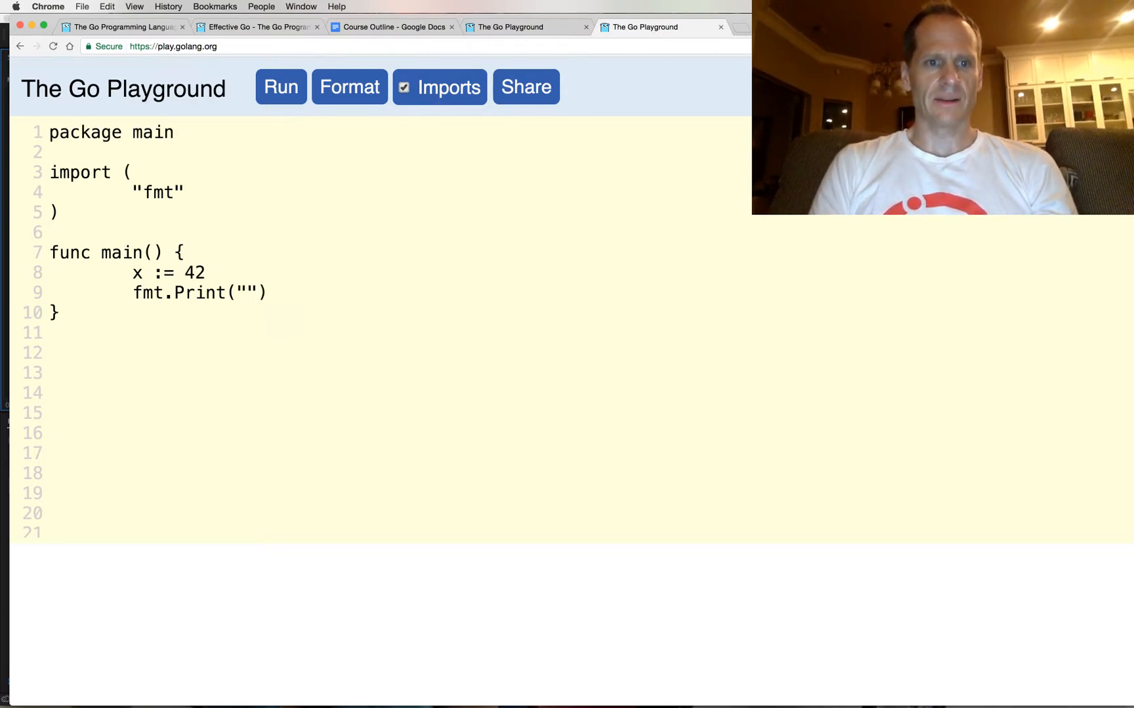
Add fmt.Printf("%d\t%b\n", x, x) to print x in decimal and binary.
text(f)
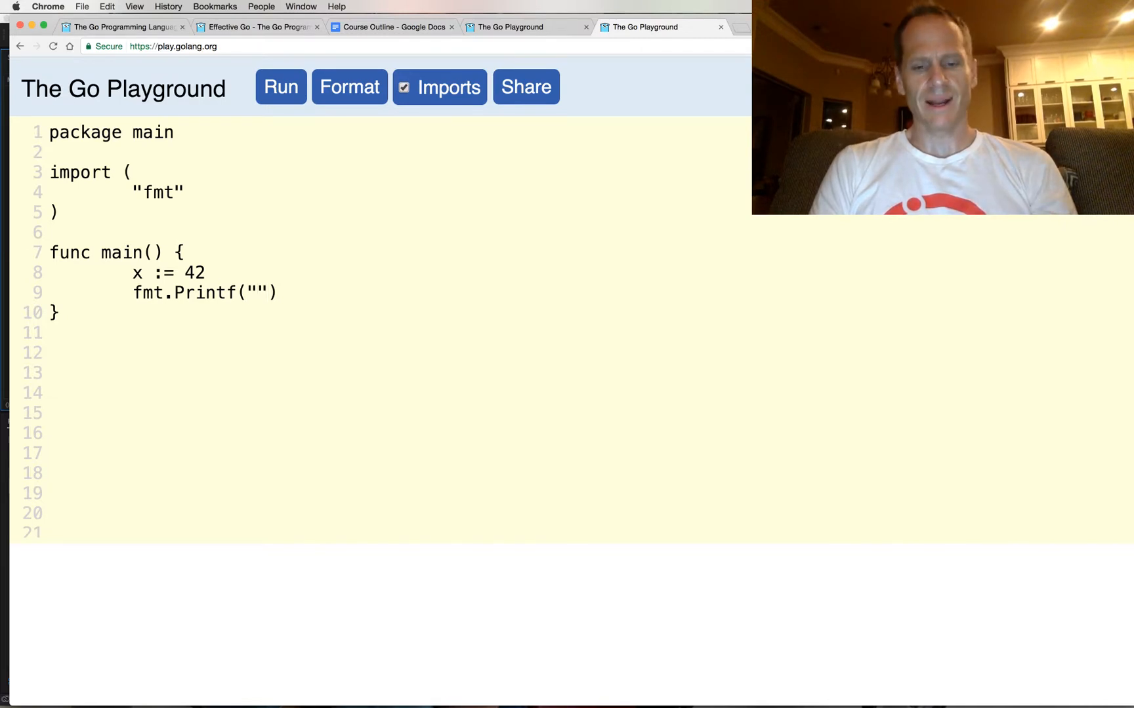
text(%)
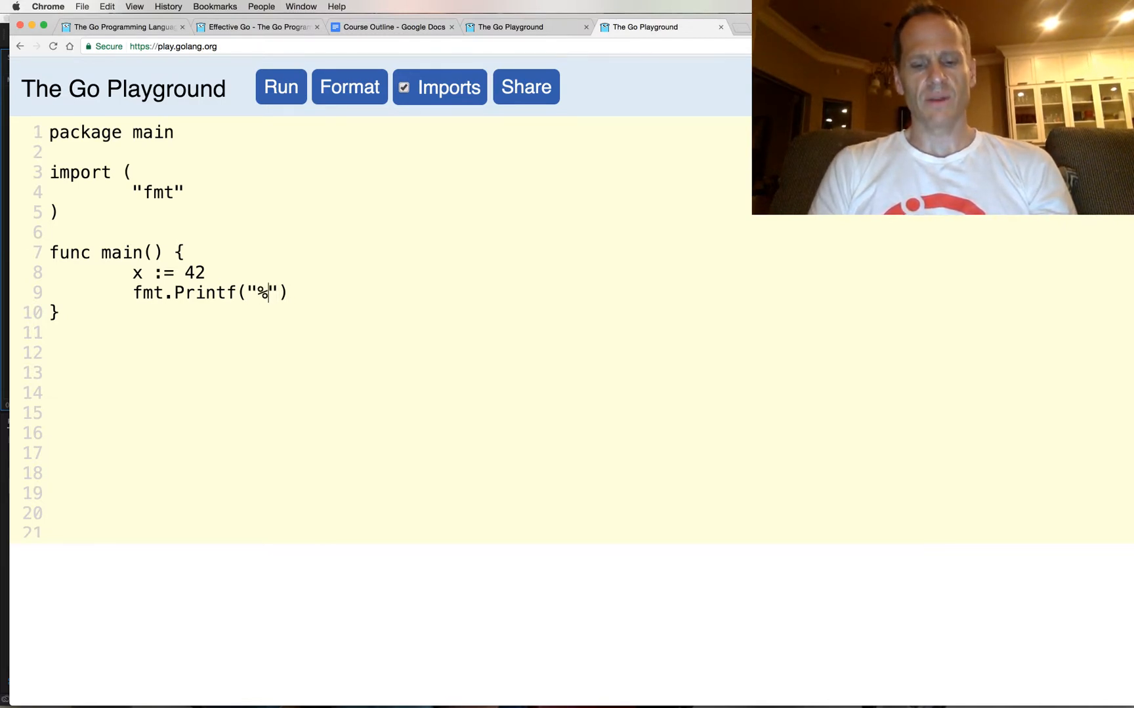
text(d\t)
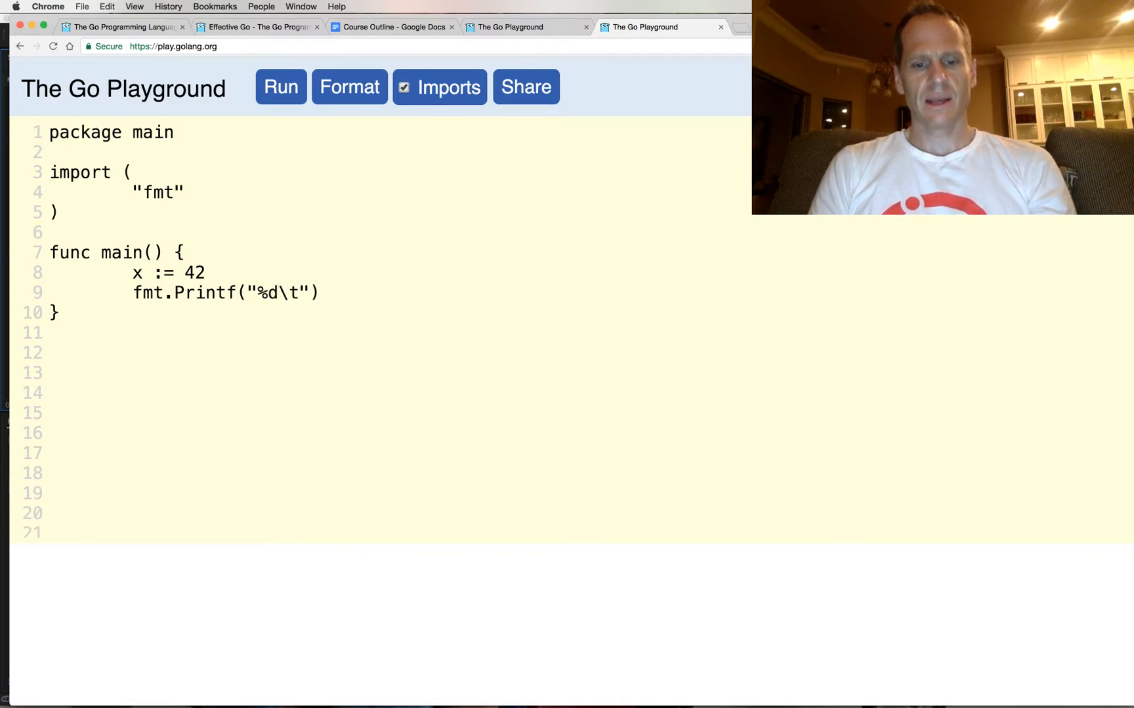
text(%b)
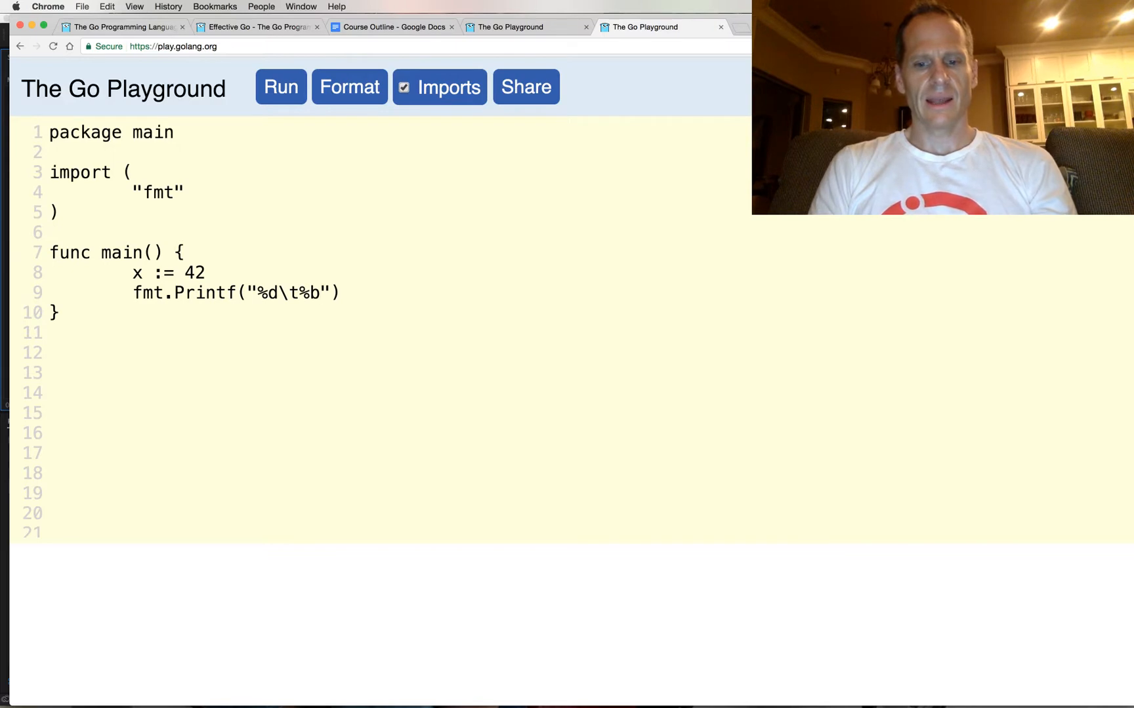
text(%)
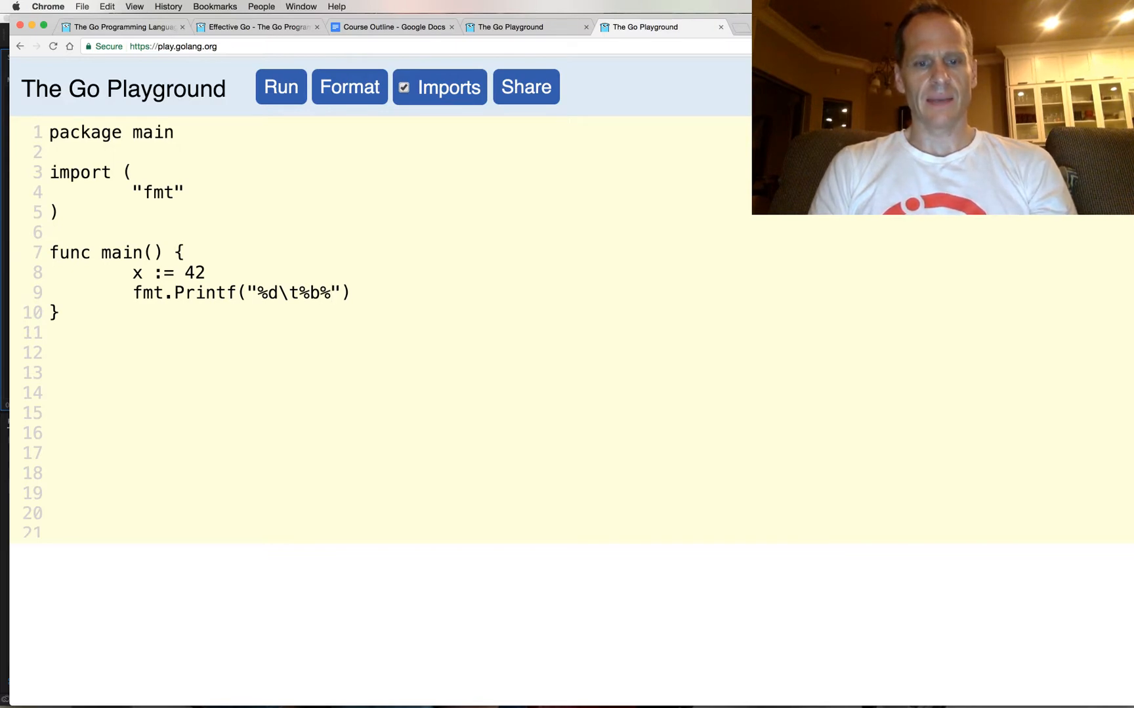
text(\n)
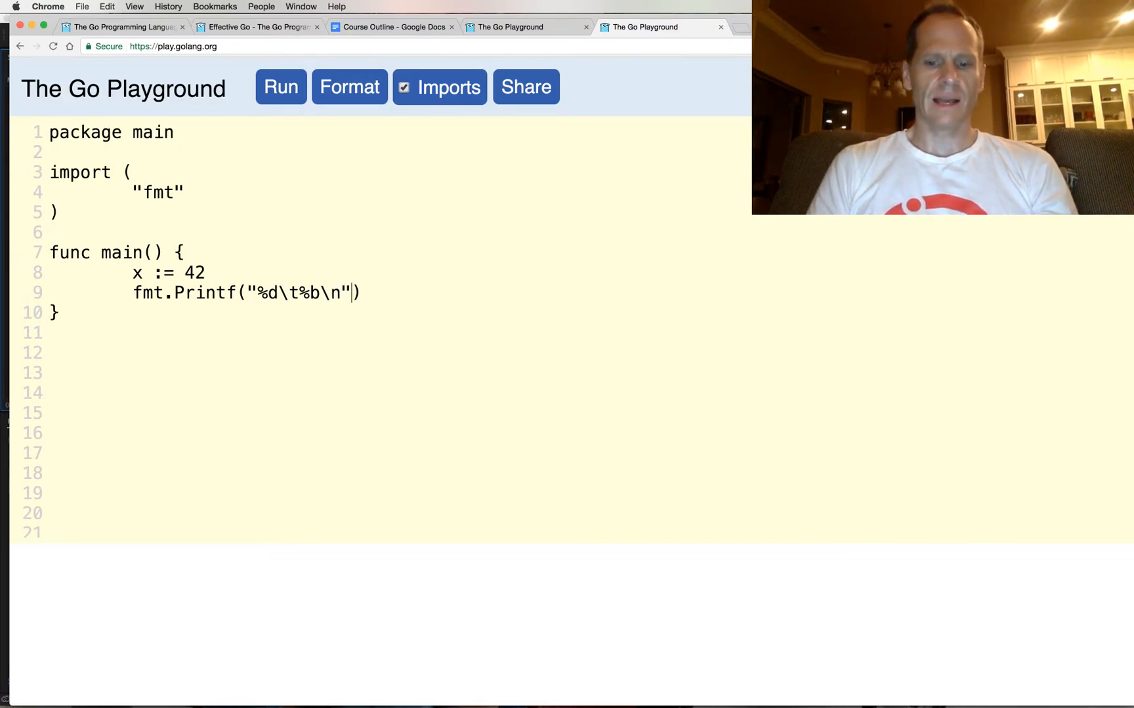
text(, a)
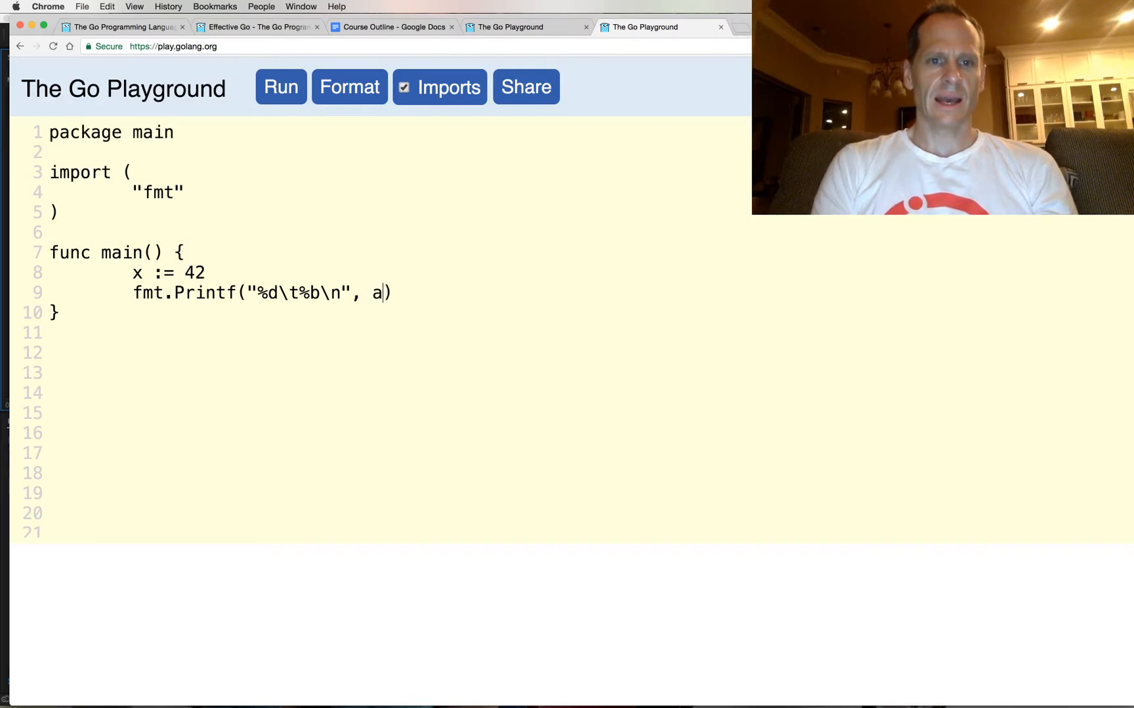
text(x,)
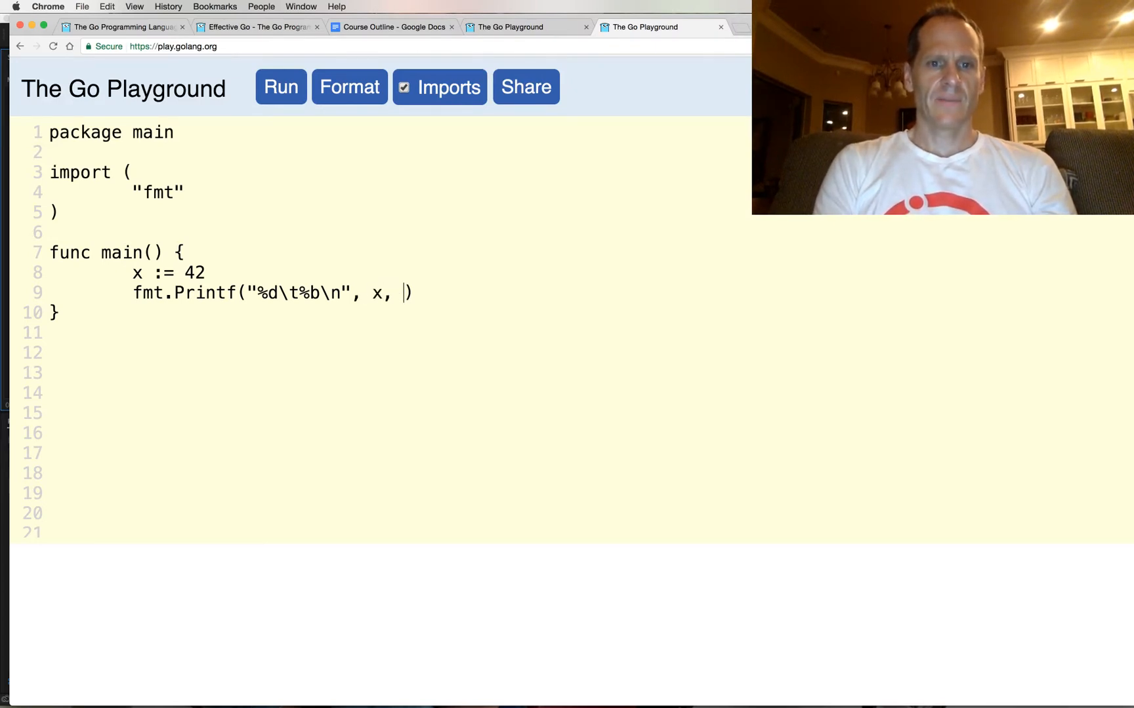
text(x)
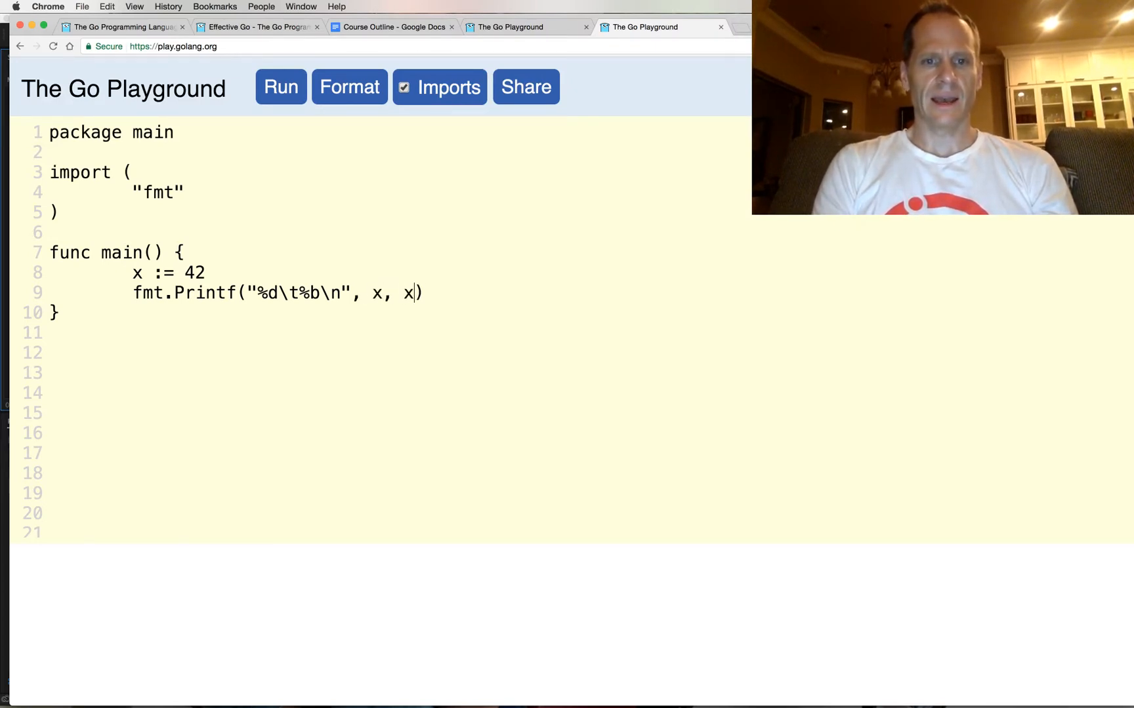
Run the program and highlight the binary result 101010 beside 42.
click(279, 87)
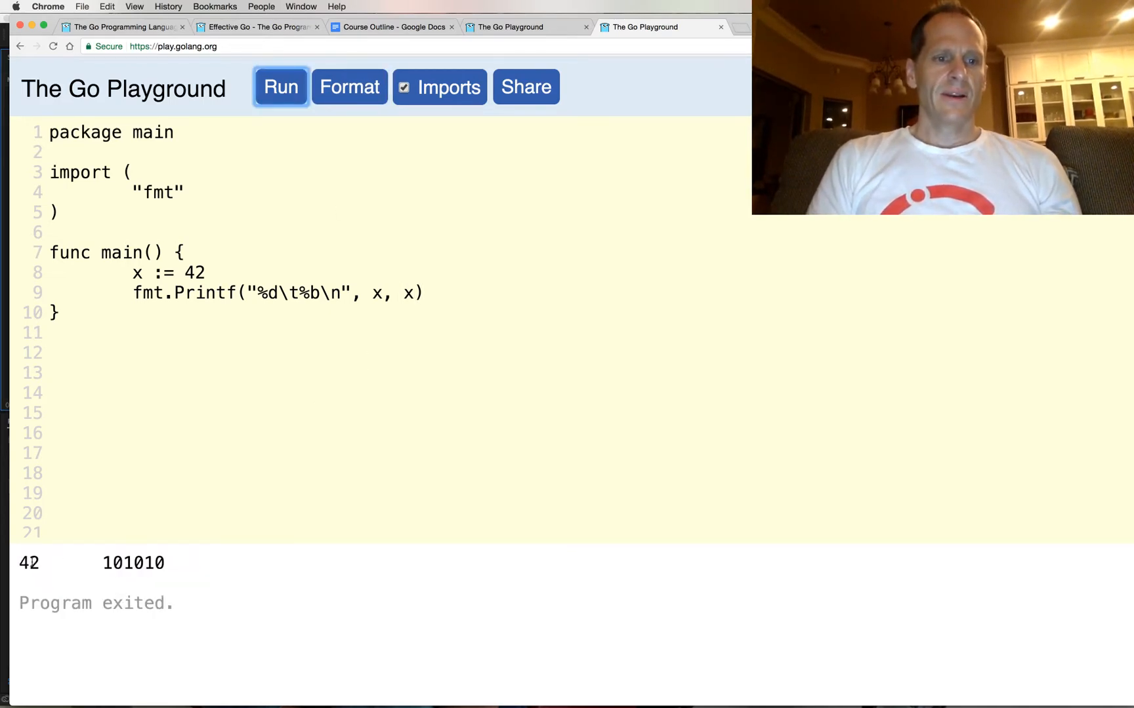
double_click(132, 563)
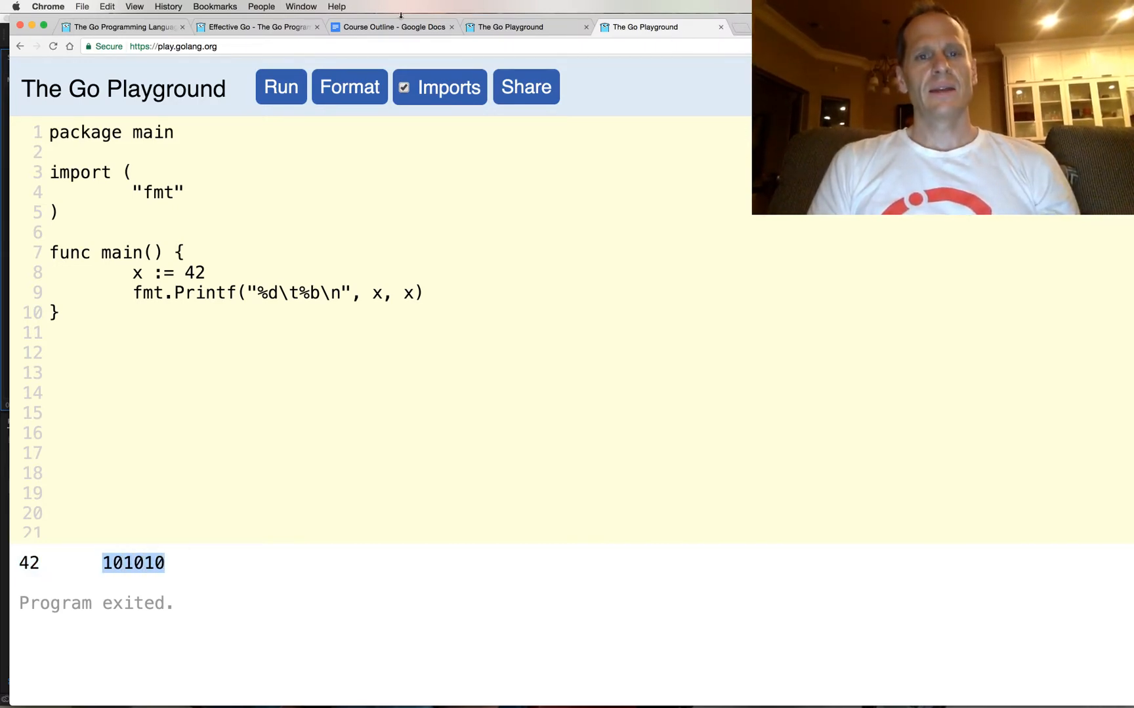
Load play.golang.org in a new browser tab.
click(746, 27)
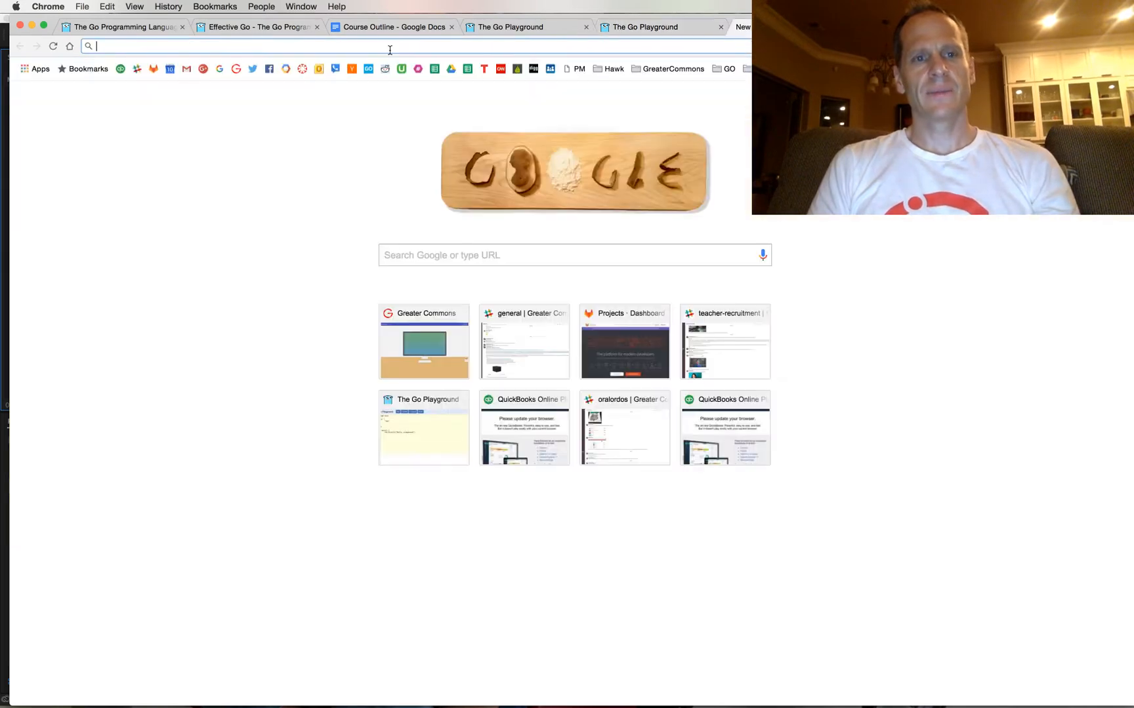
text(https://play.golang.org/)
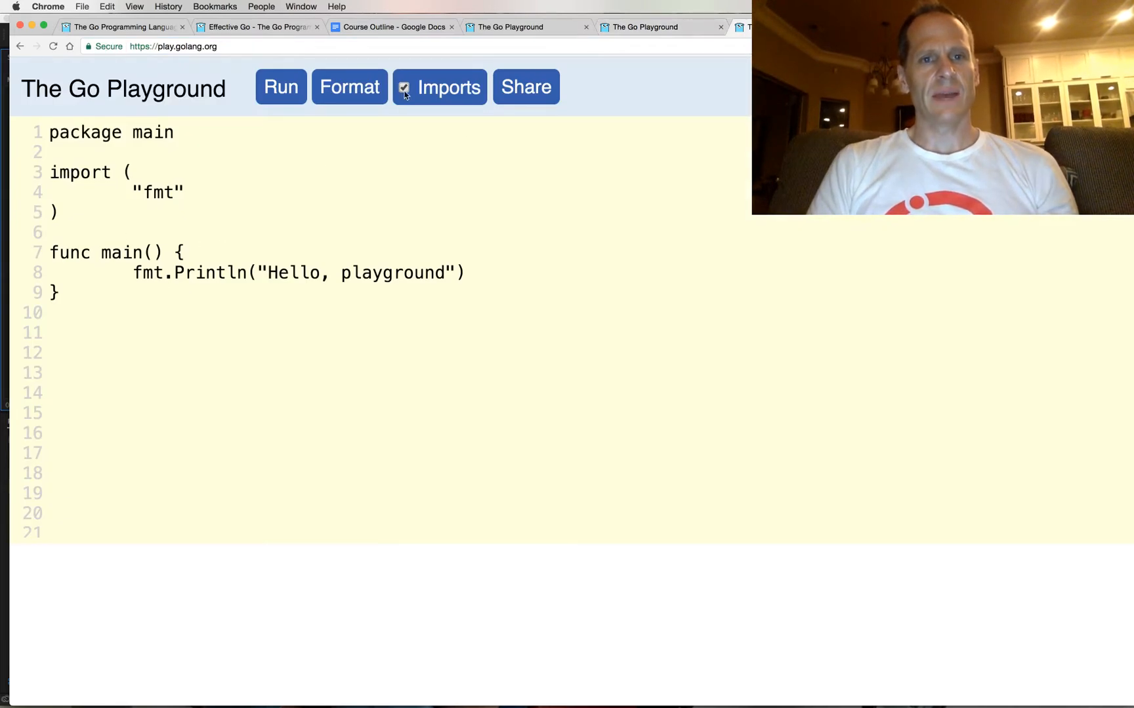
click(279, 87)
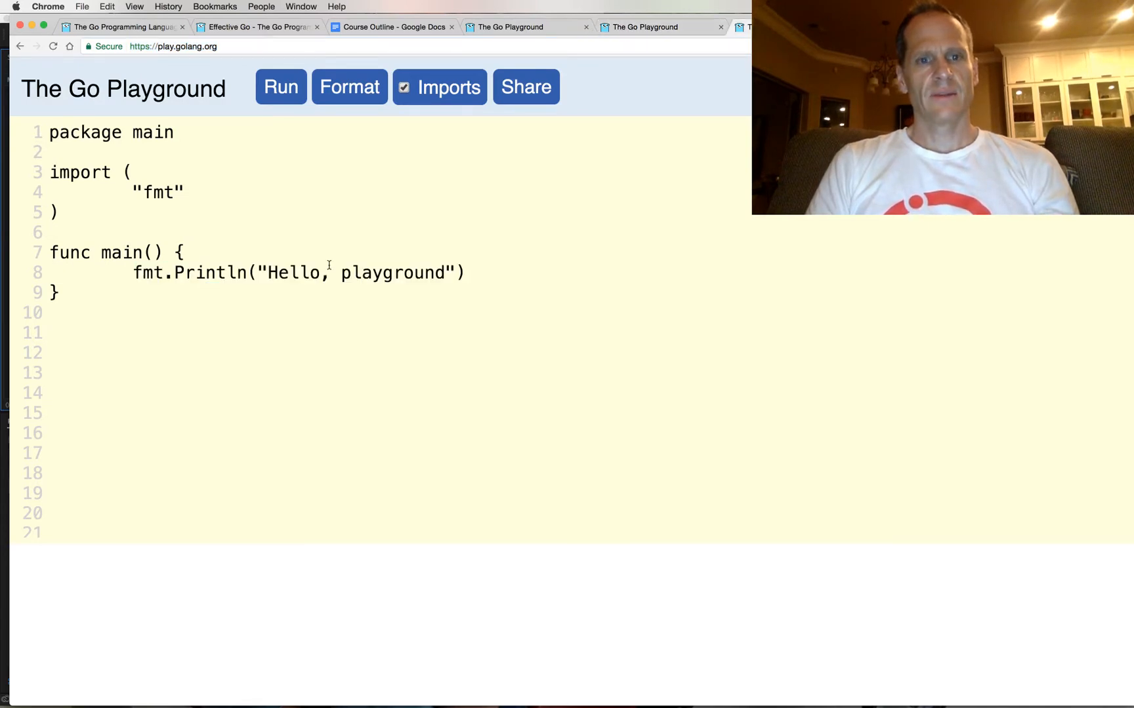
Write x := 42 and y := x << 1 with a Printf "%d\t%b\n" line for each.
text(x := 42)
text(fmt.Printf("%d\t%b\n", x, x)
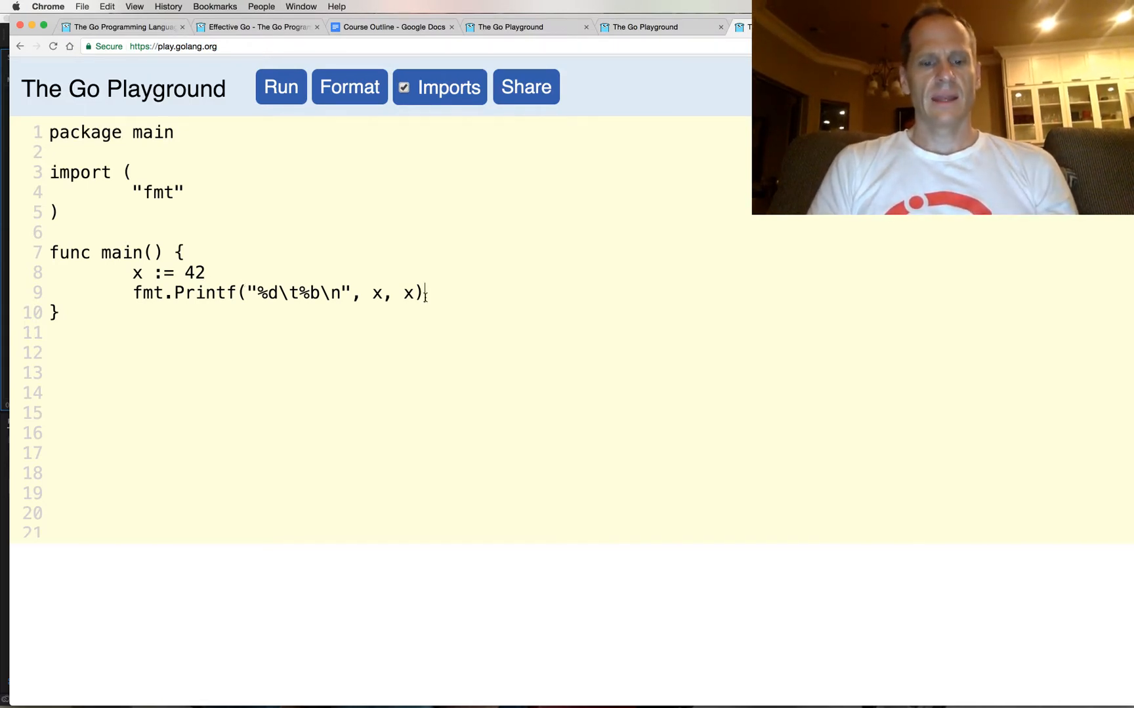
text(y := x)
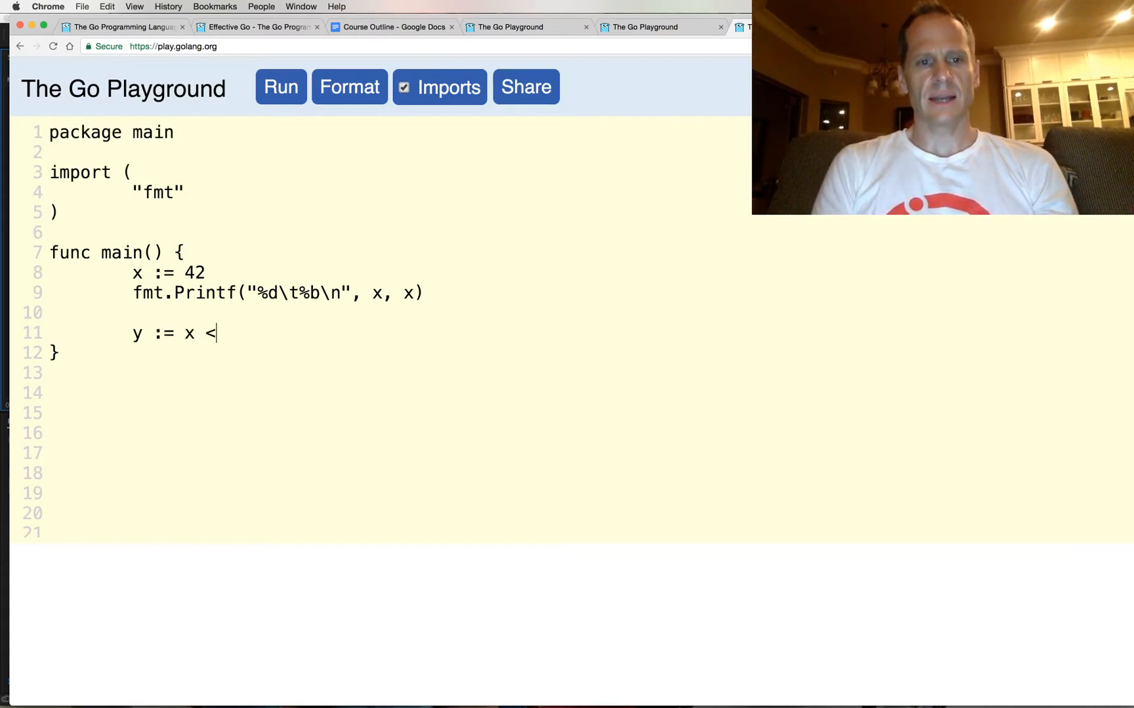
text(< 1)
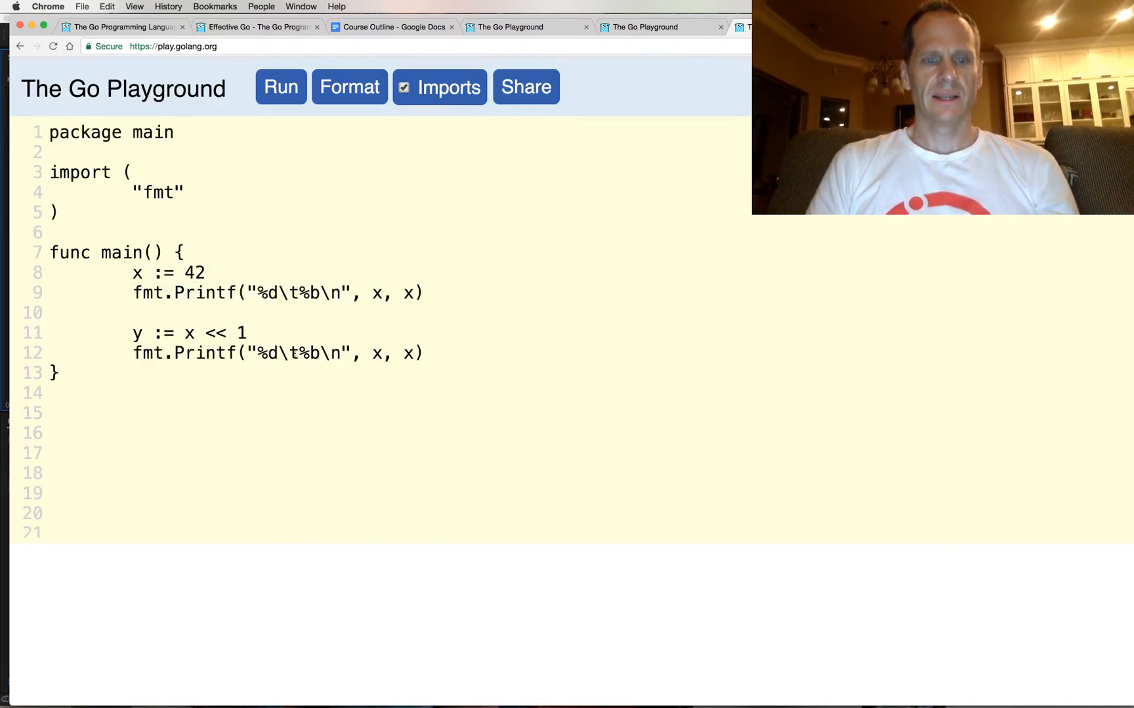
double_click(375, 353)
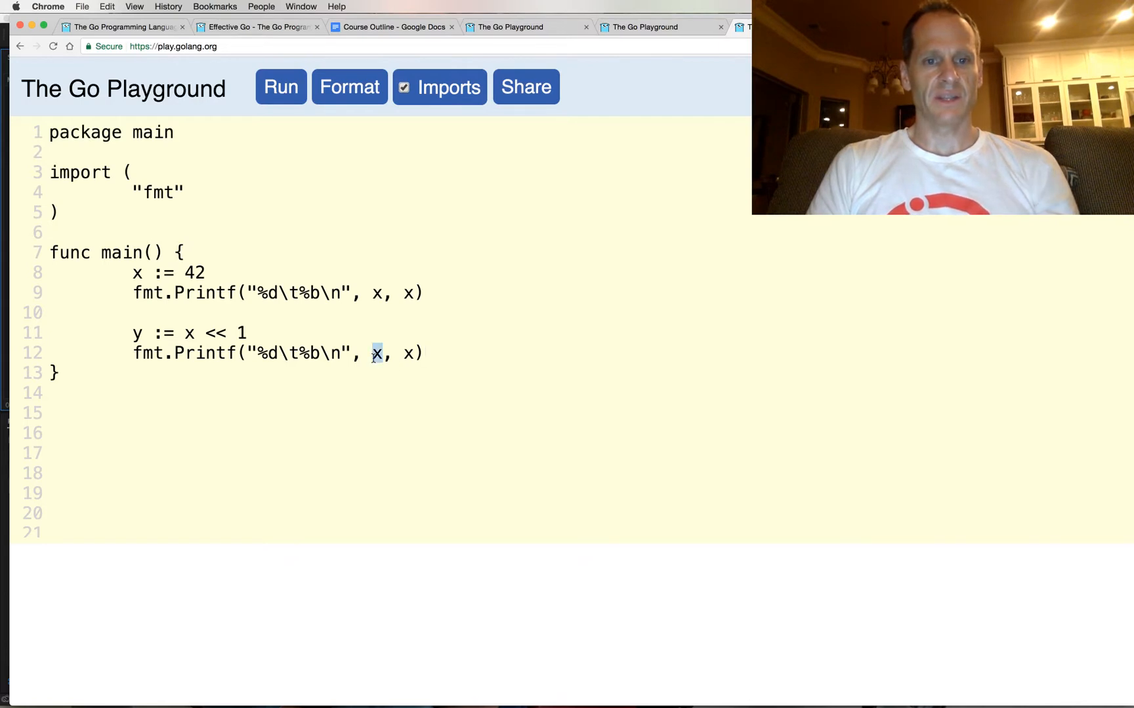
text(t)
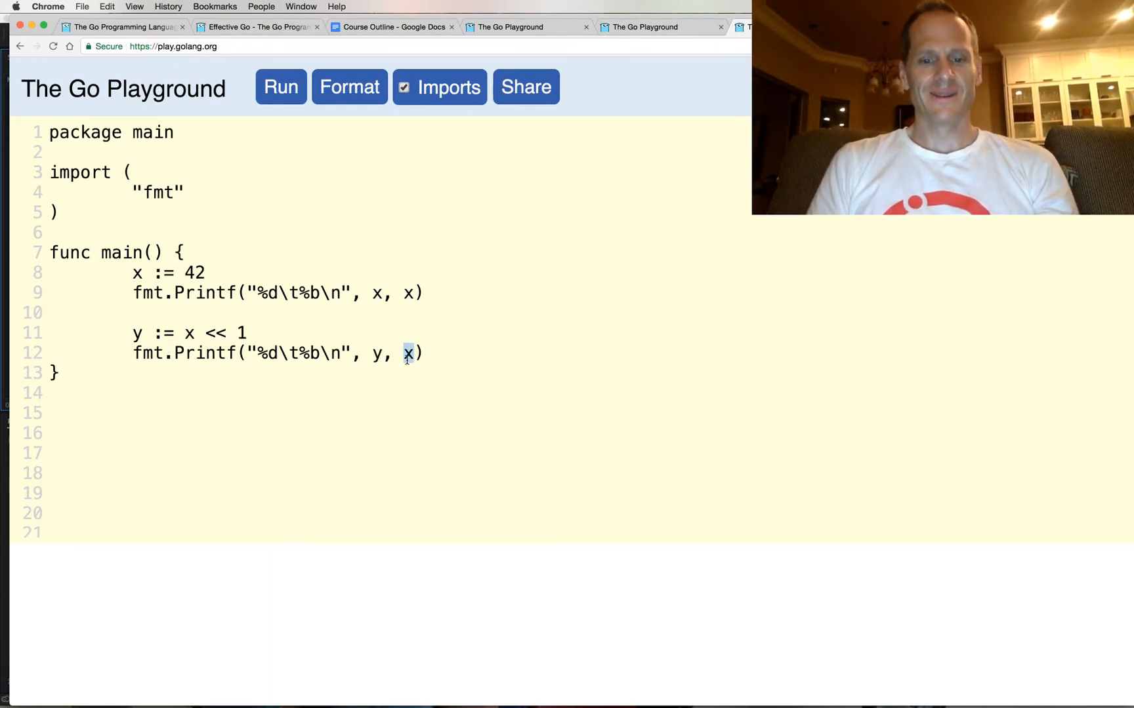
Run to show 84 and 1010100 below 42, highlighting the binary output for comparison.
click(280, 87)
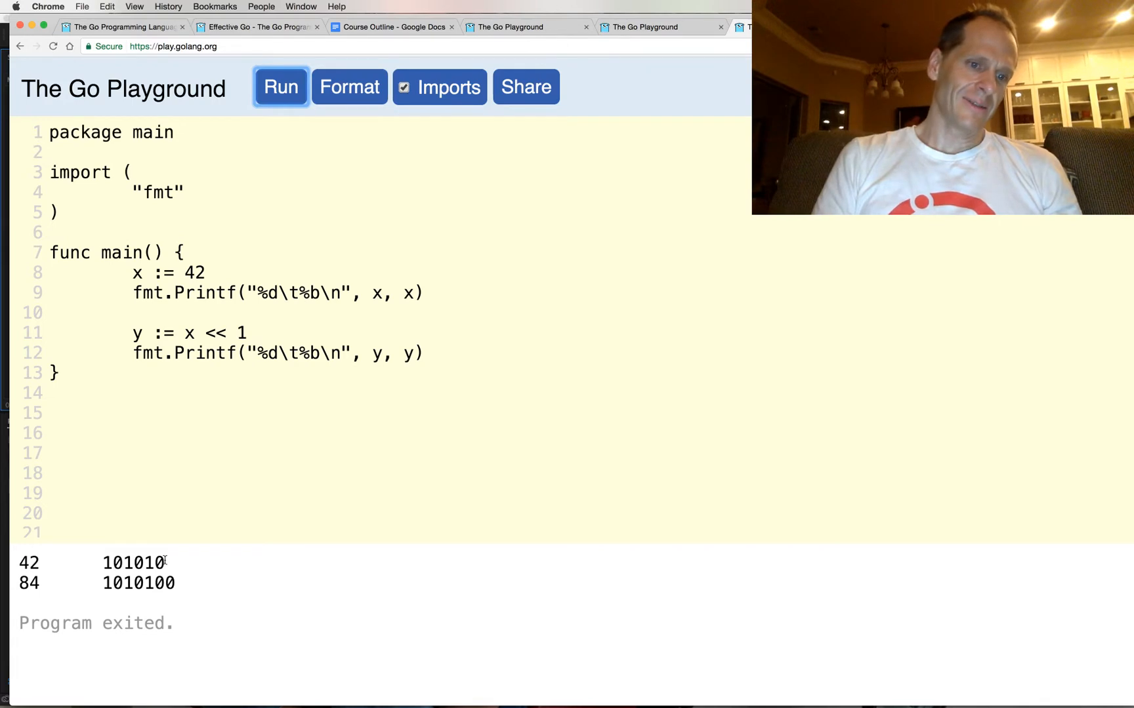
double_click(133, 563)
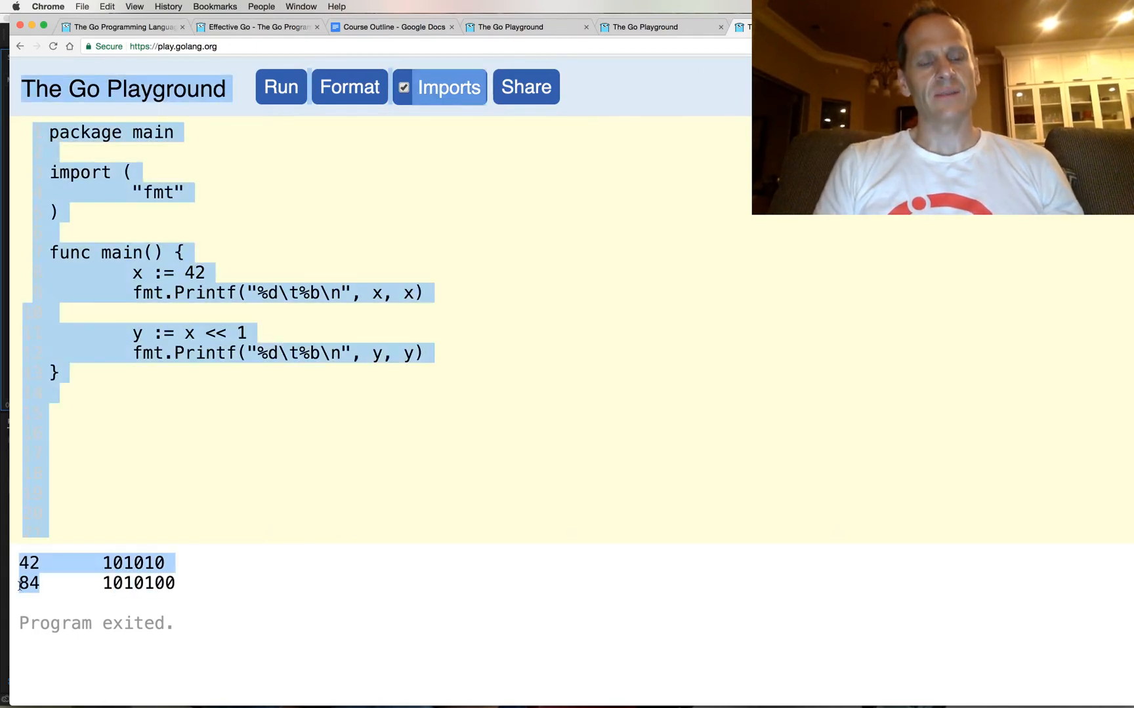
click(381, 318)
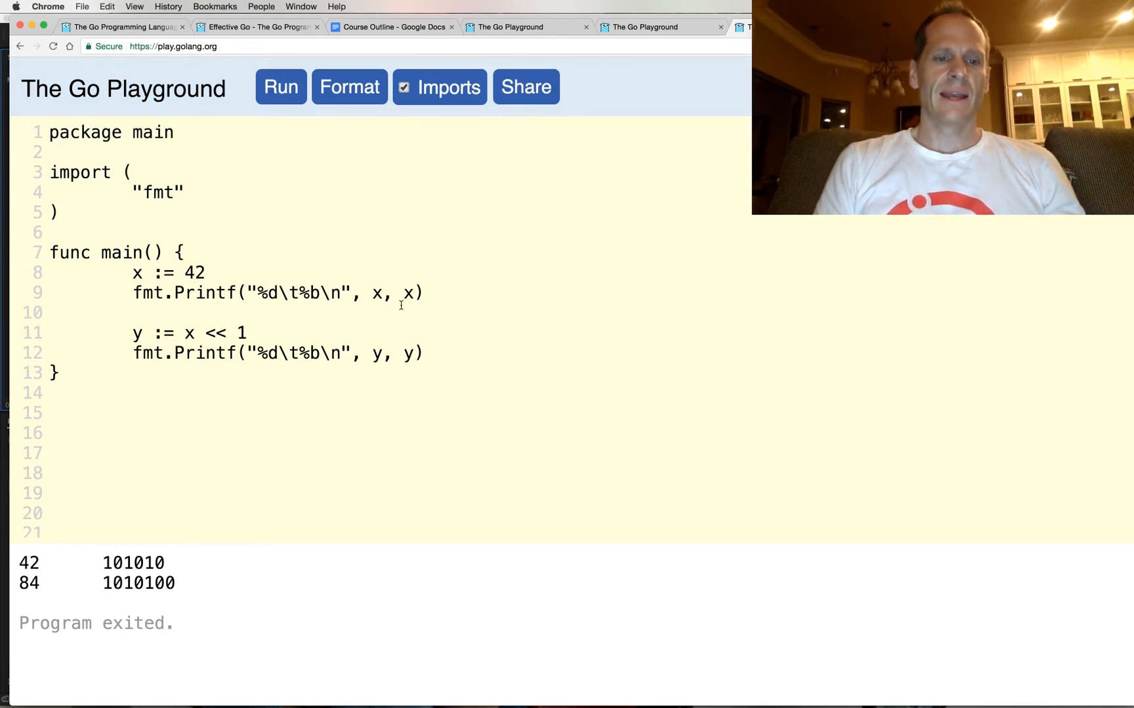
mouse_move(216, 524)
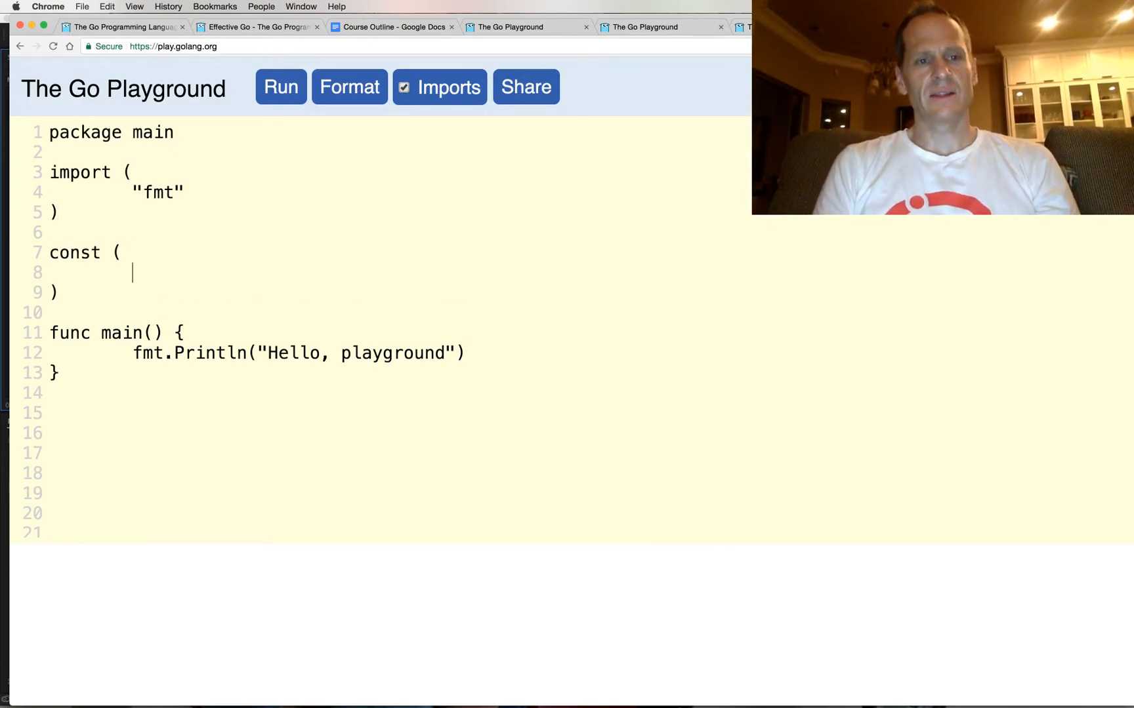
Declare the constant kb = 1024 in the const block.
text(kb)
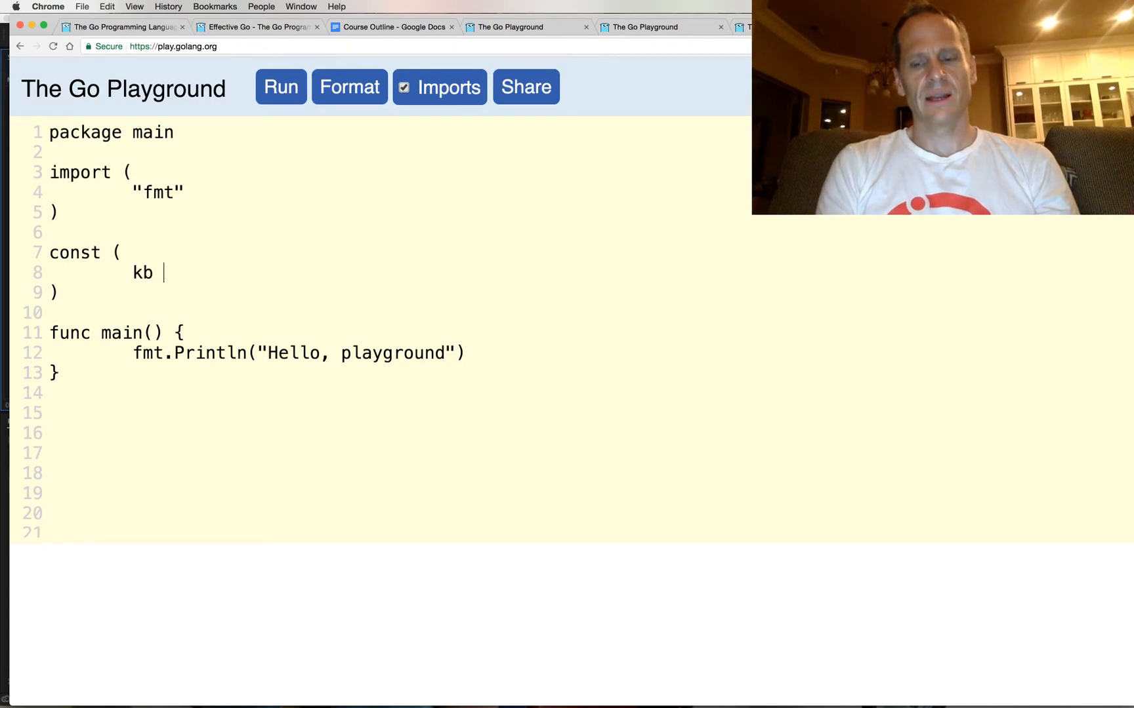
text(= 1)
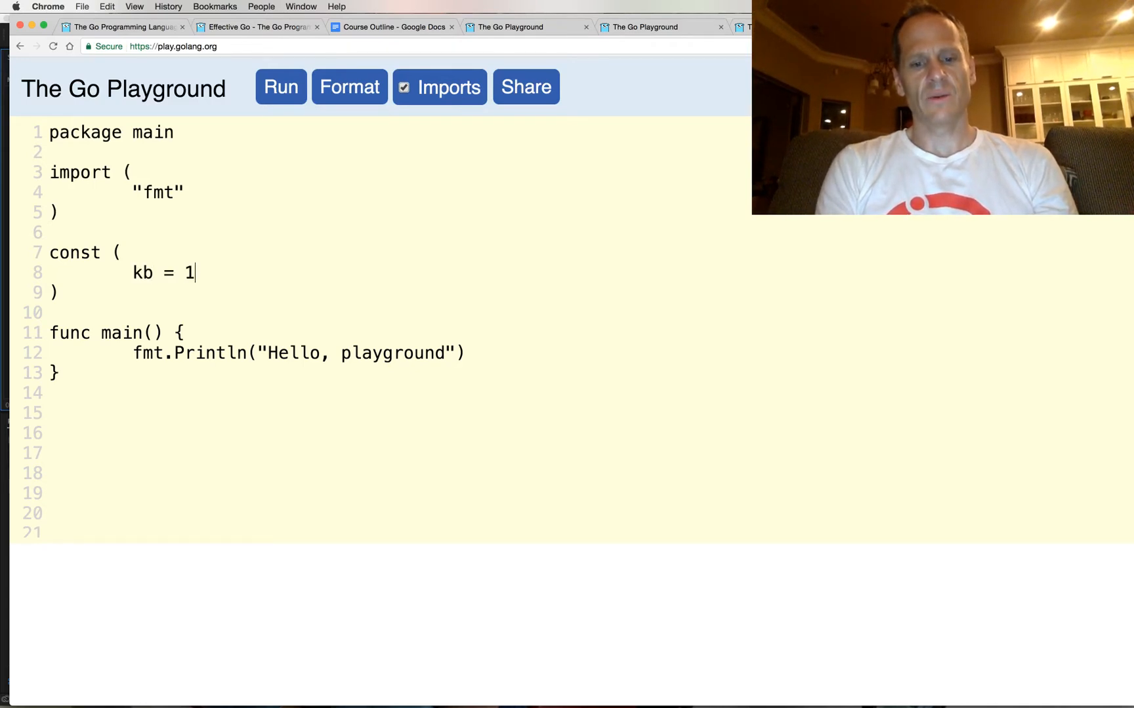
text(024)
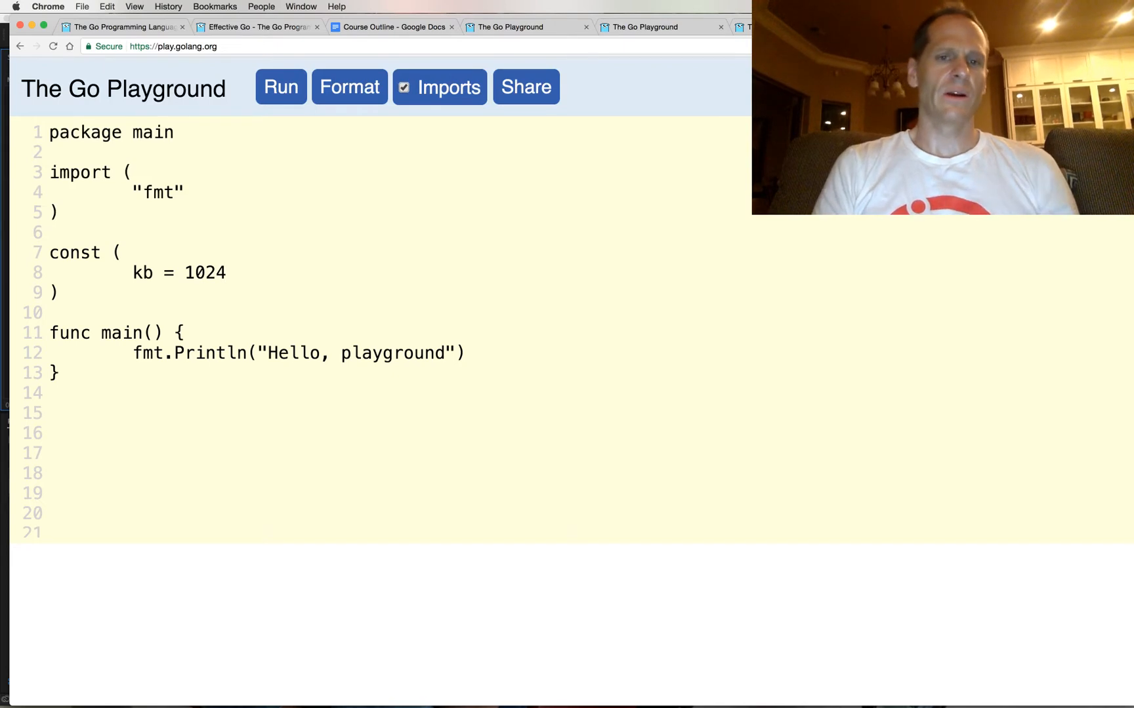
click(279, 87)
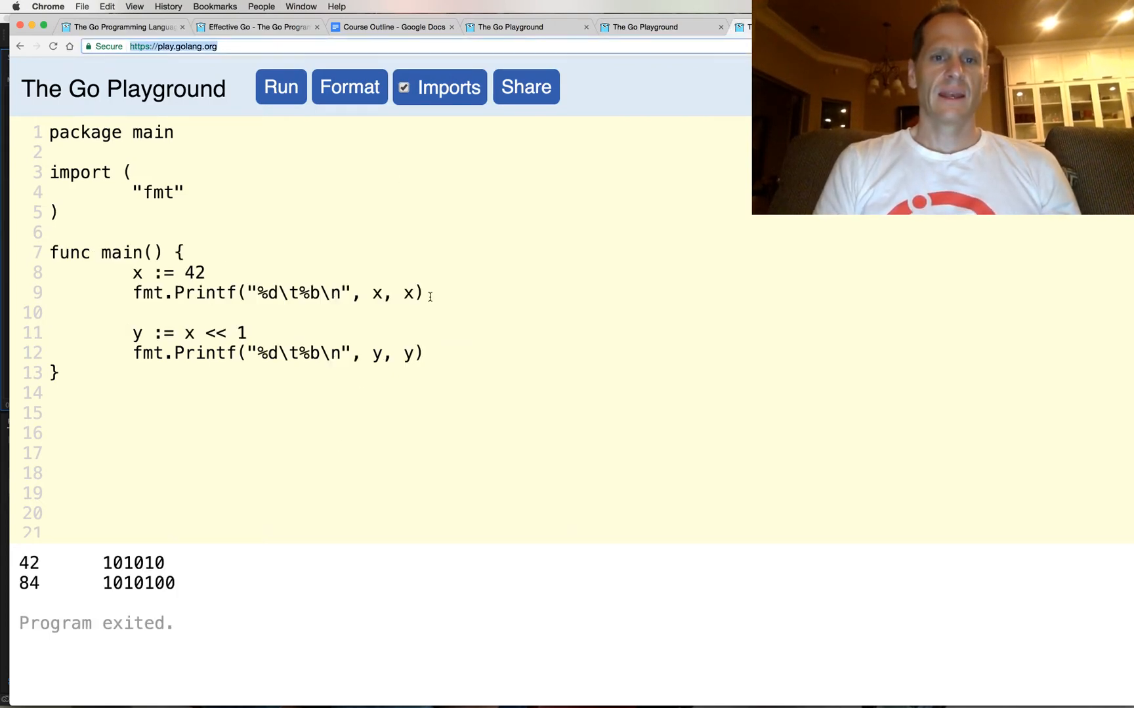
triple_click(278, 293)
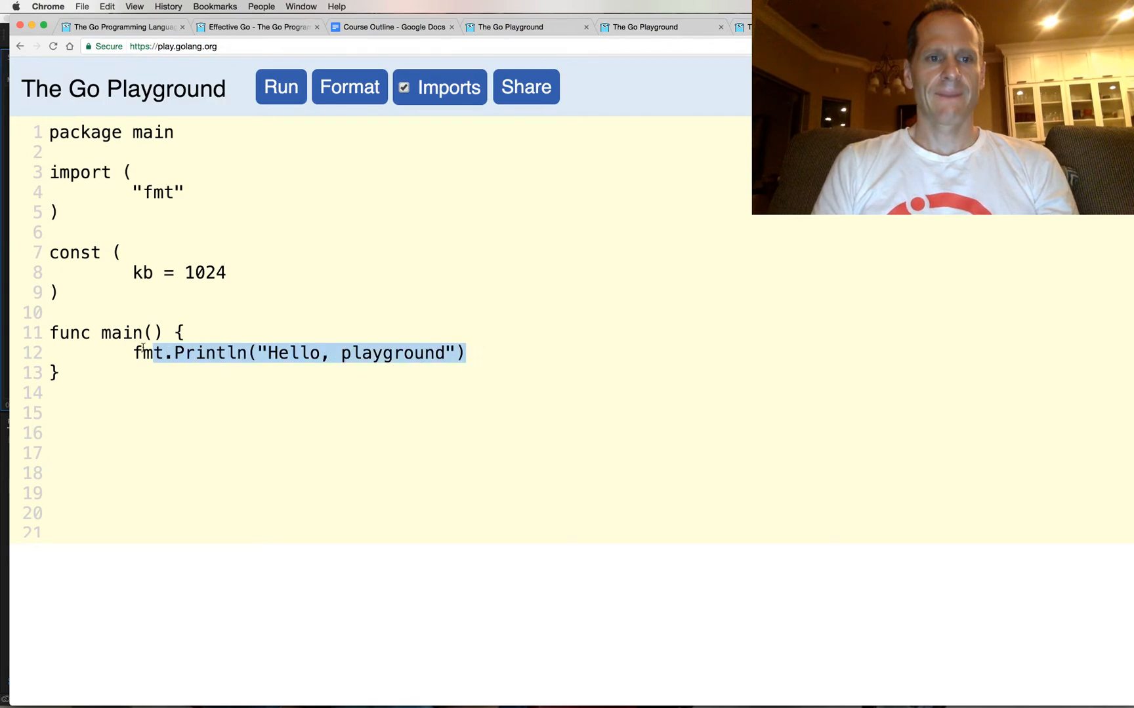
text(fmt.Printf("%d\t%b\n", x, x))
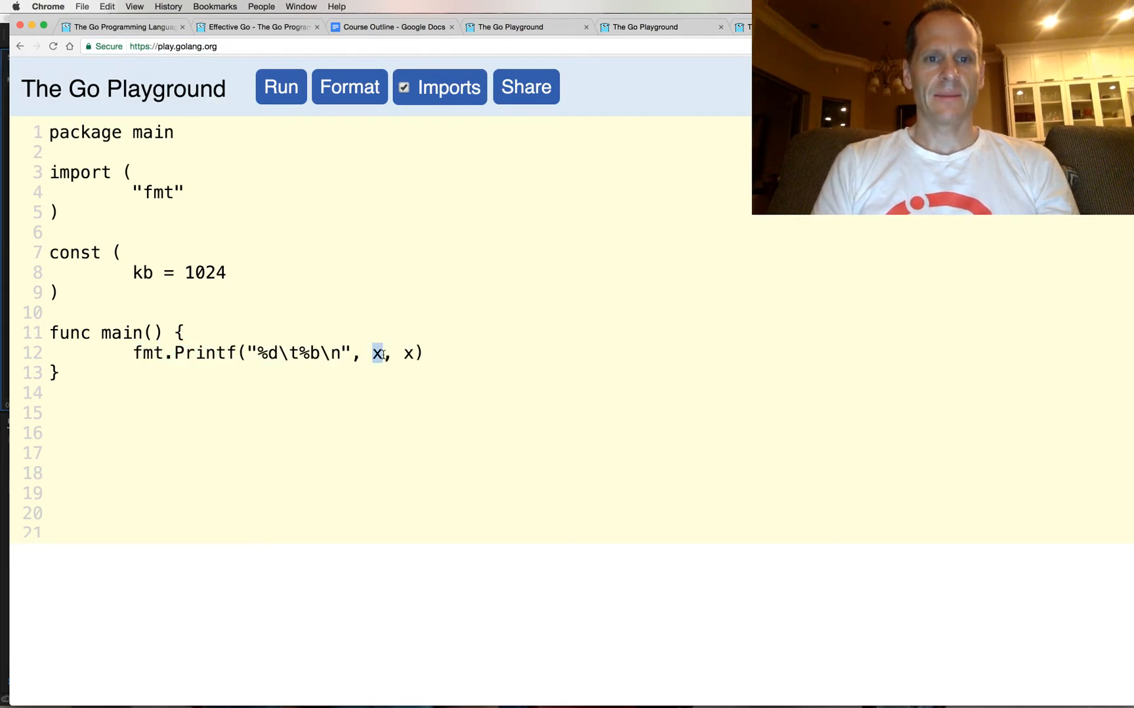
text(kb)
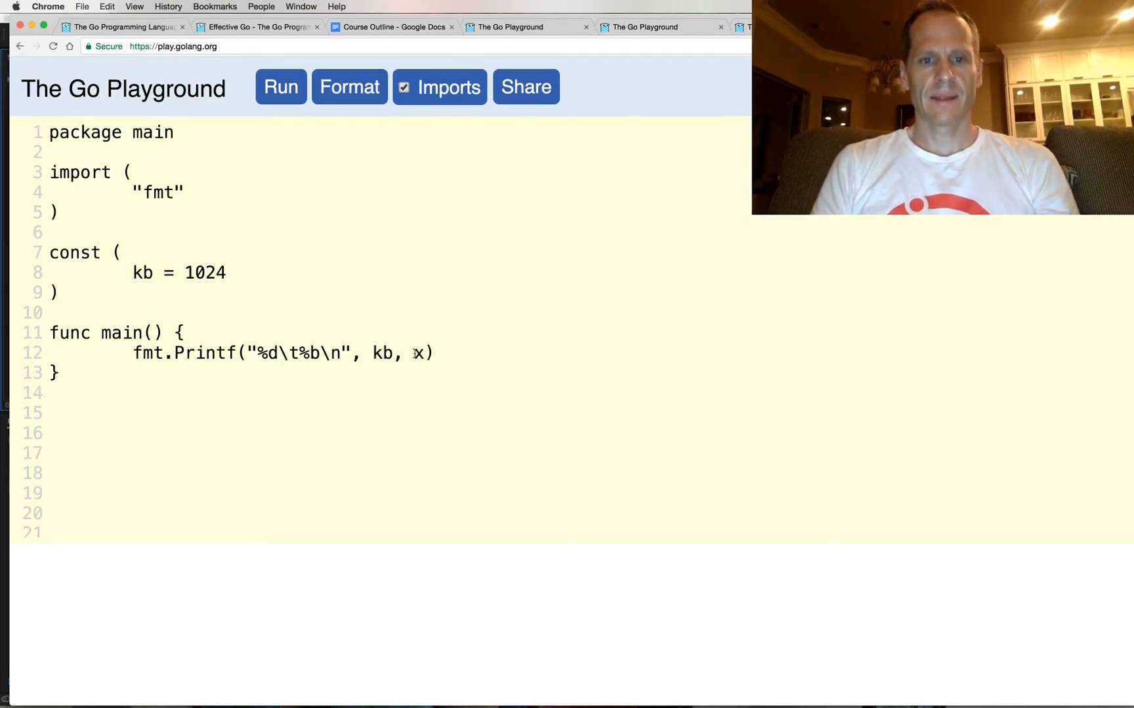
text(kb)
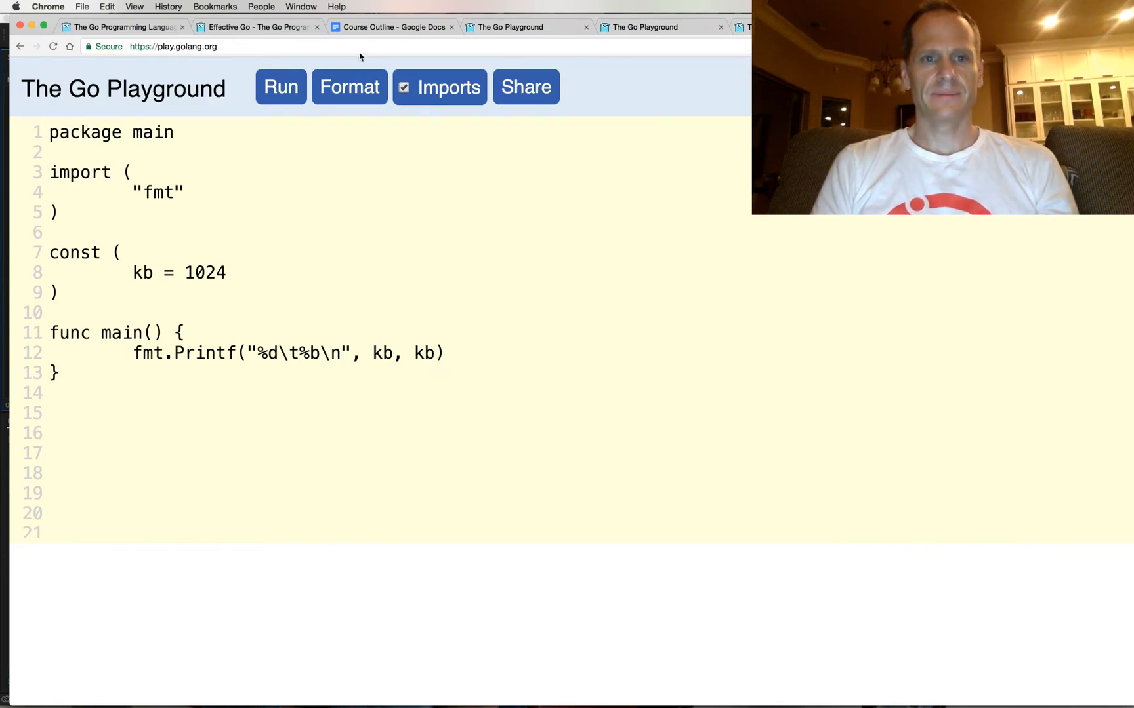
click(281, 87)
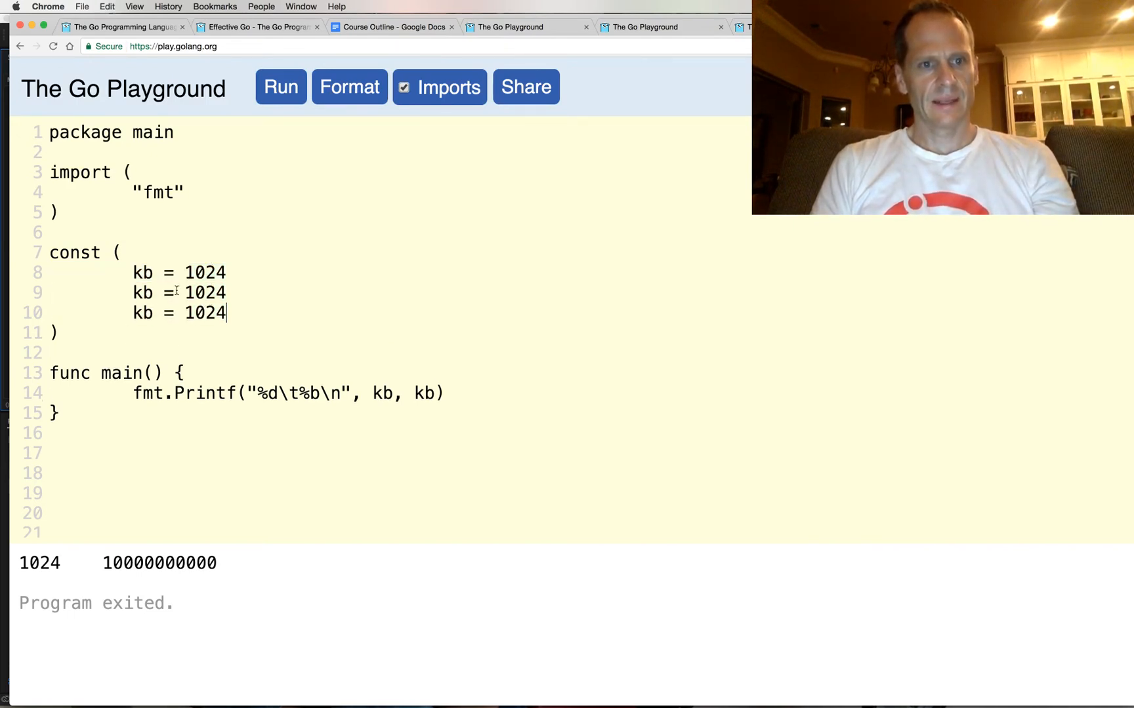
Add mb = 1024 * kb and gb = 1024 * mb with tab-aligned Printf lines for each.
text(mb)
text(g)
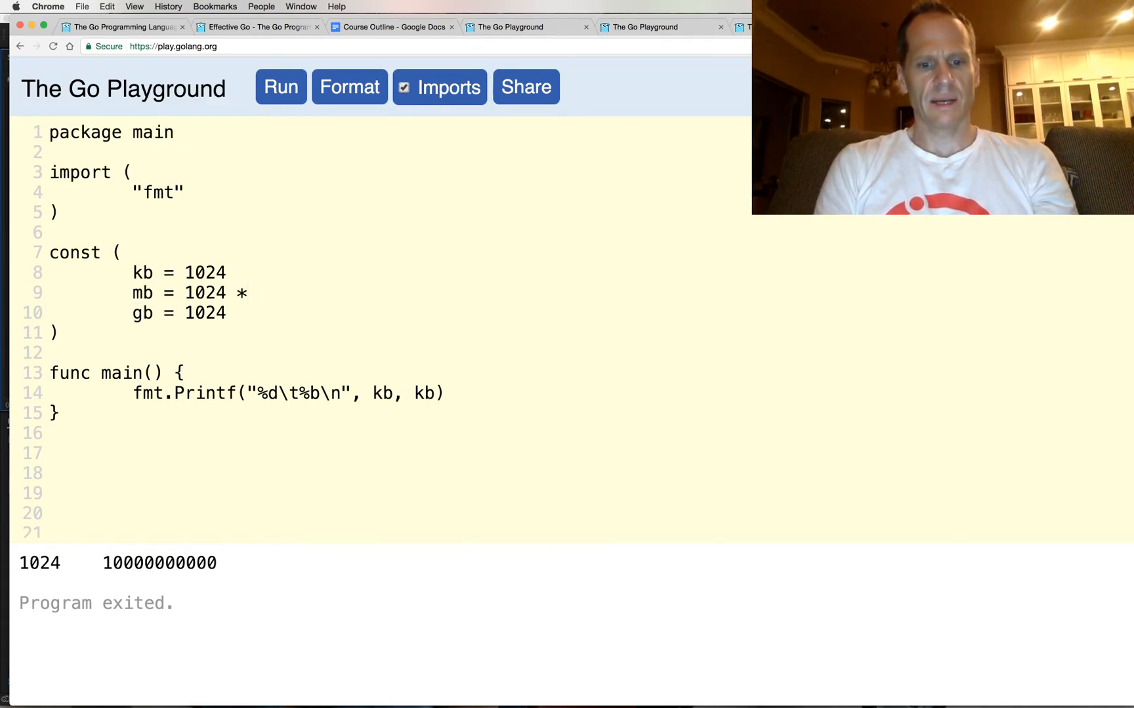
text(kb)
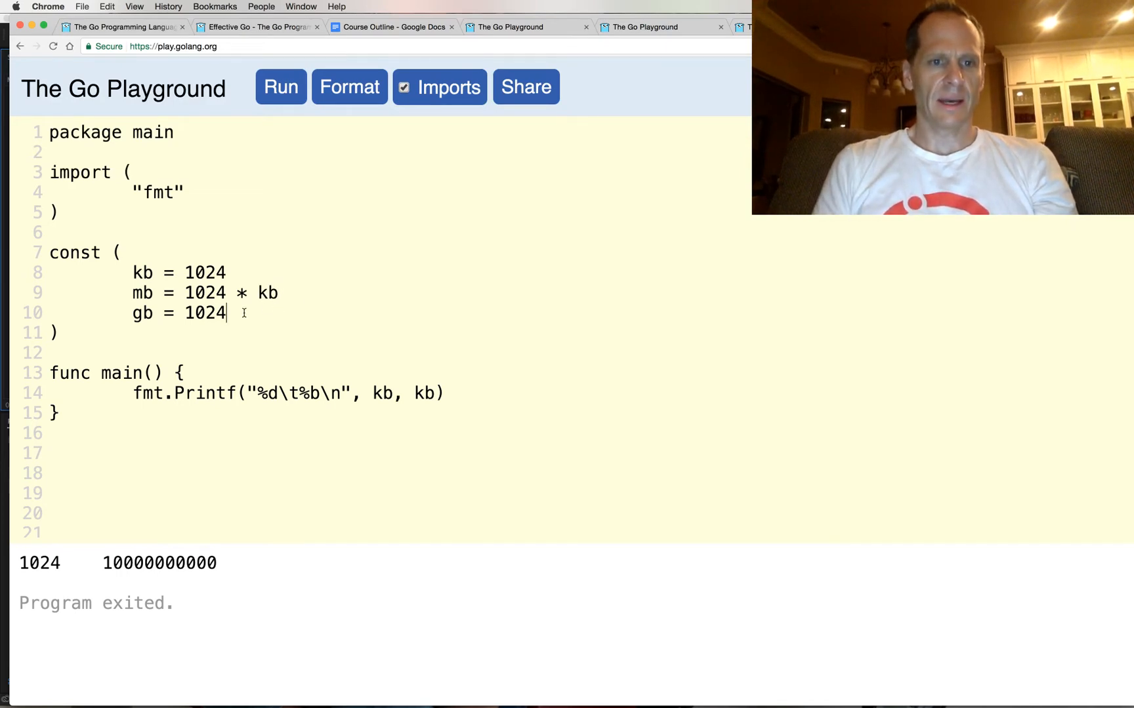
text(* gb)
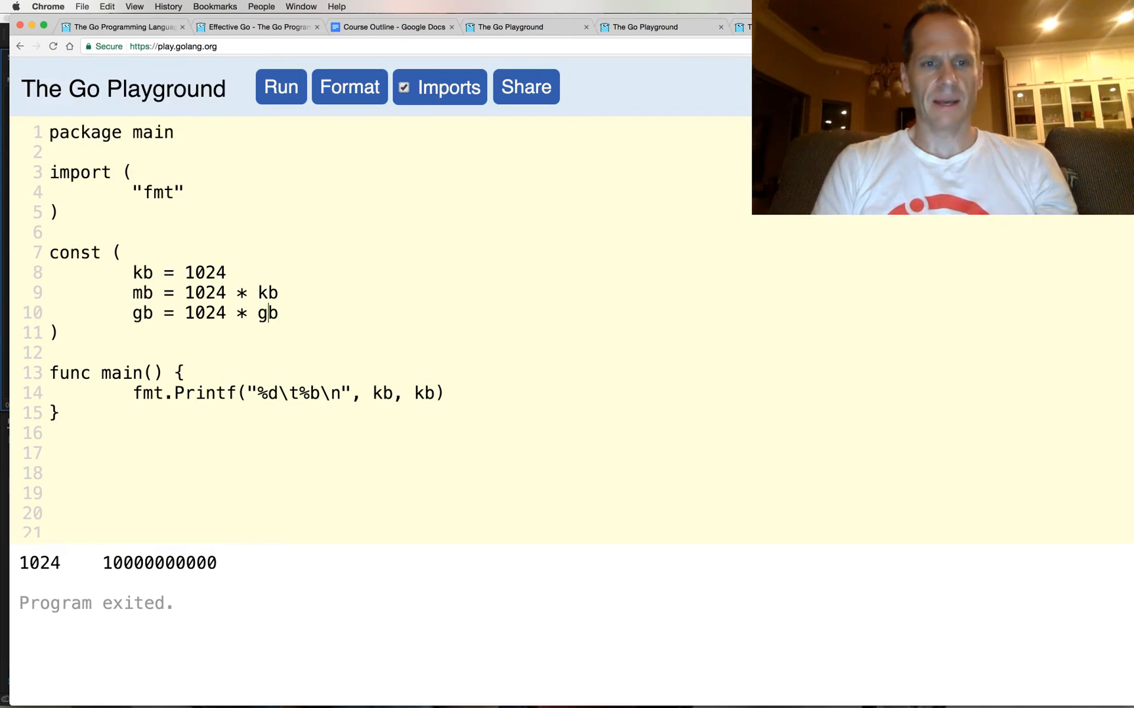
text(m)
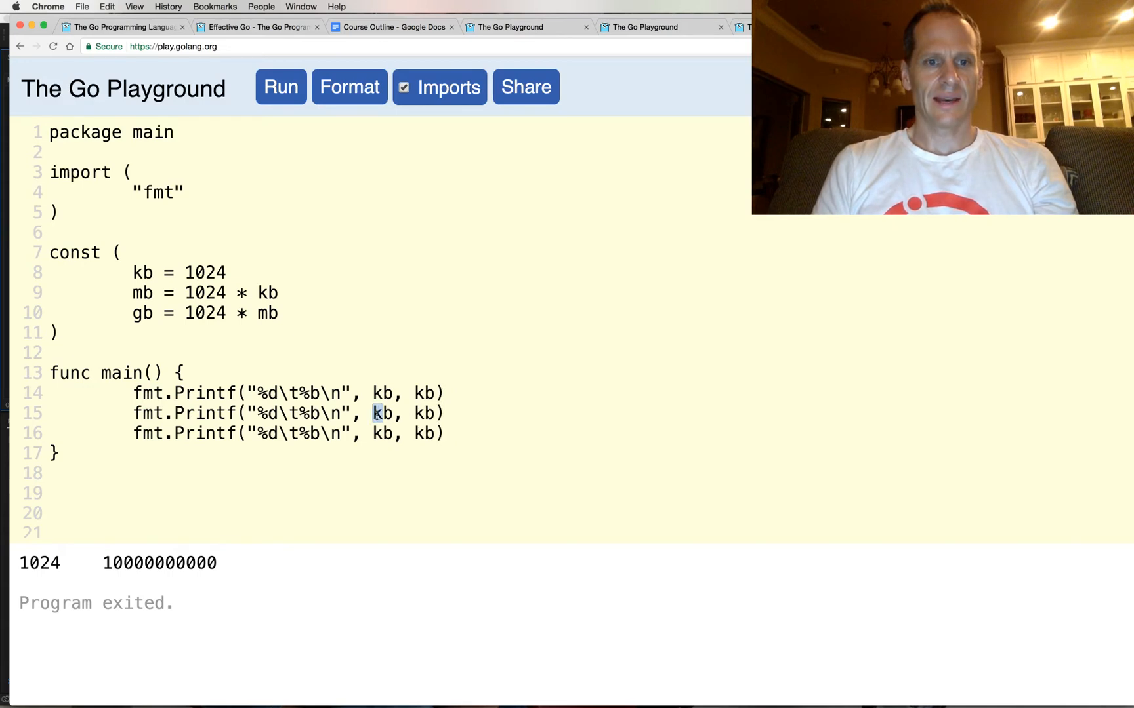
text(mb)
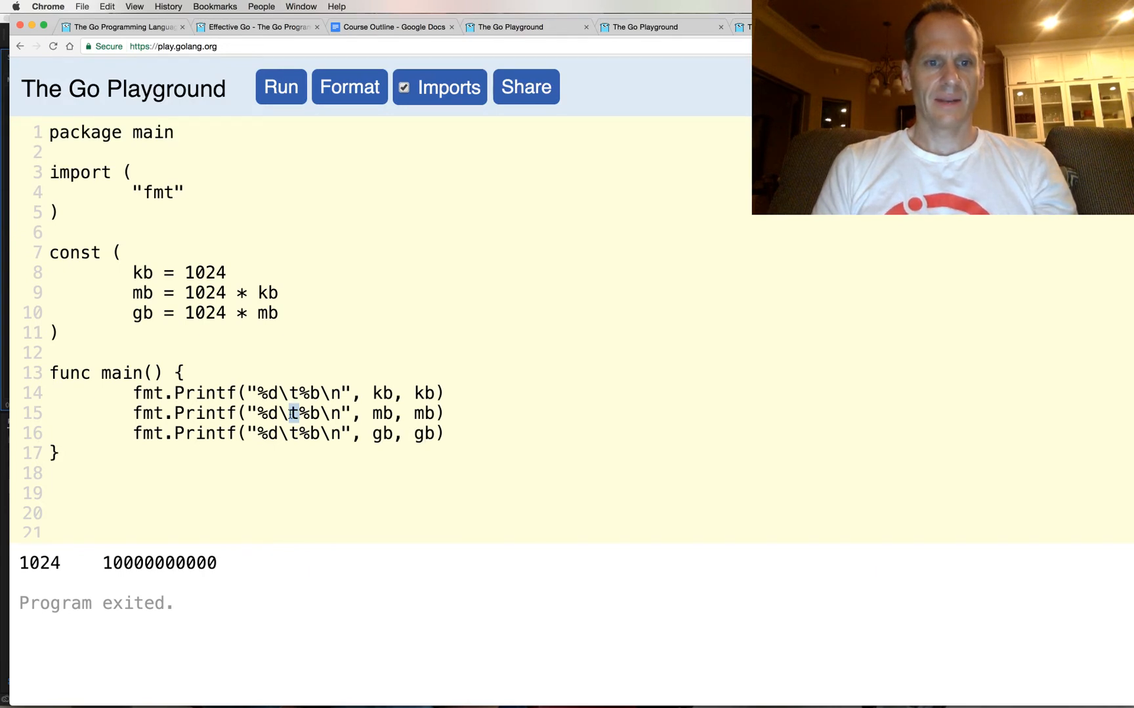
text(\t)
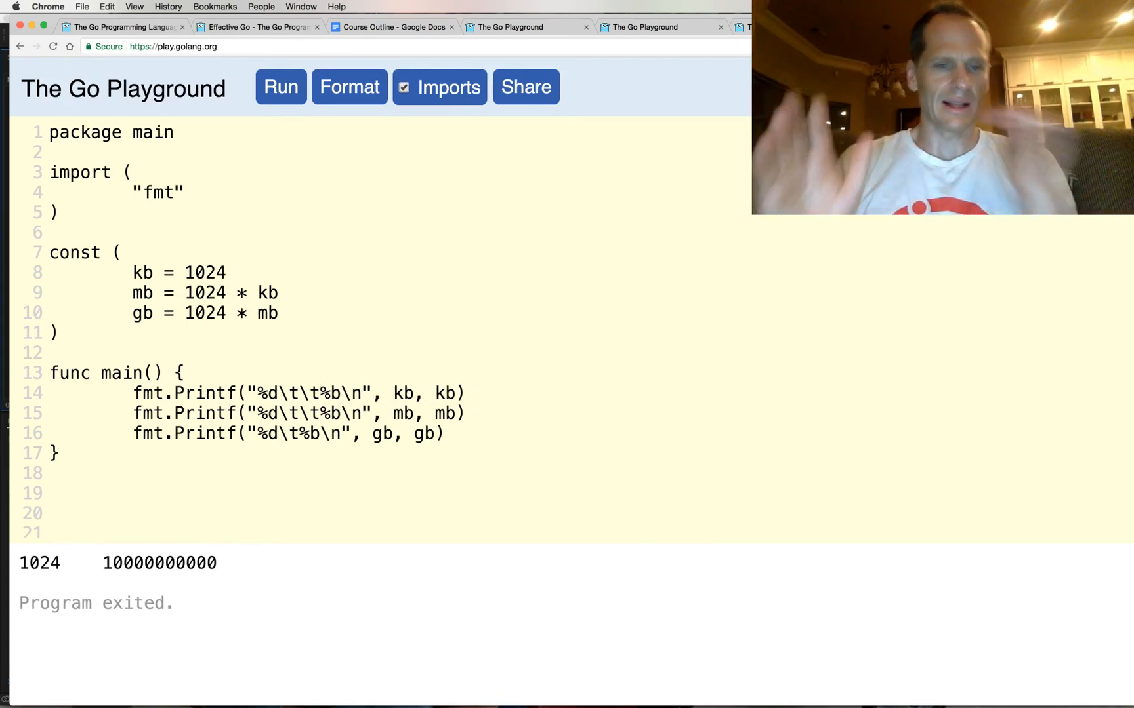
mouse_move(281, 86)
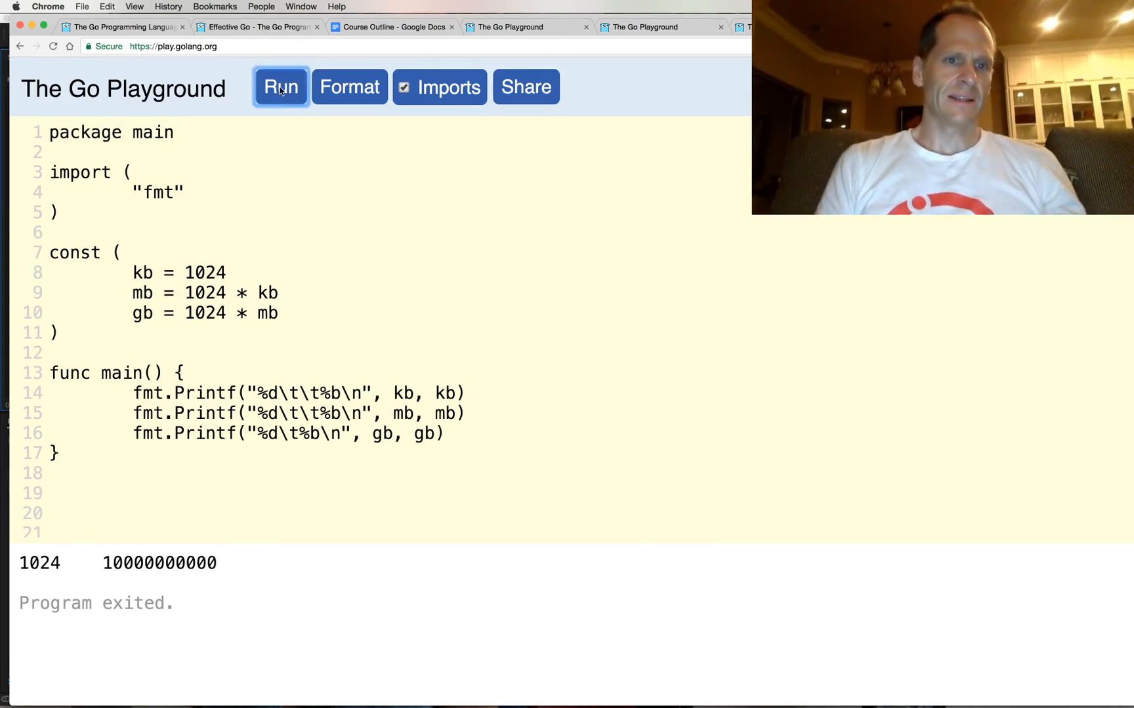
click(280, 86)
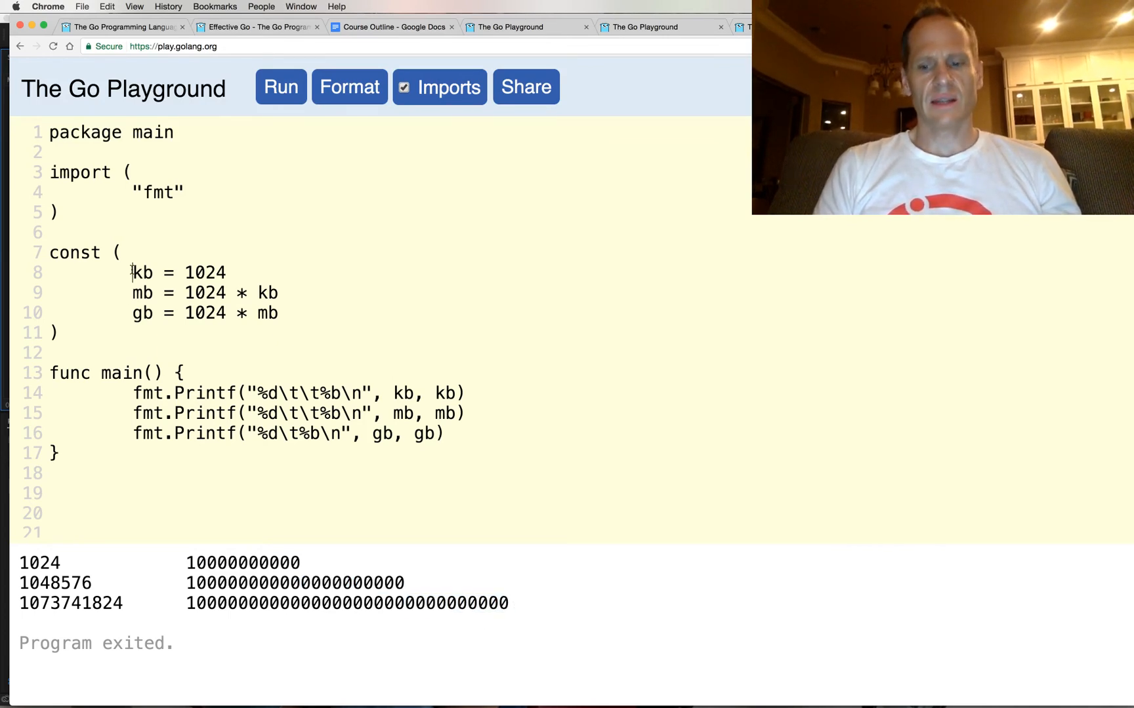
Comment out kb = 1024 and redefine kb as 1 << 10.
text(//)
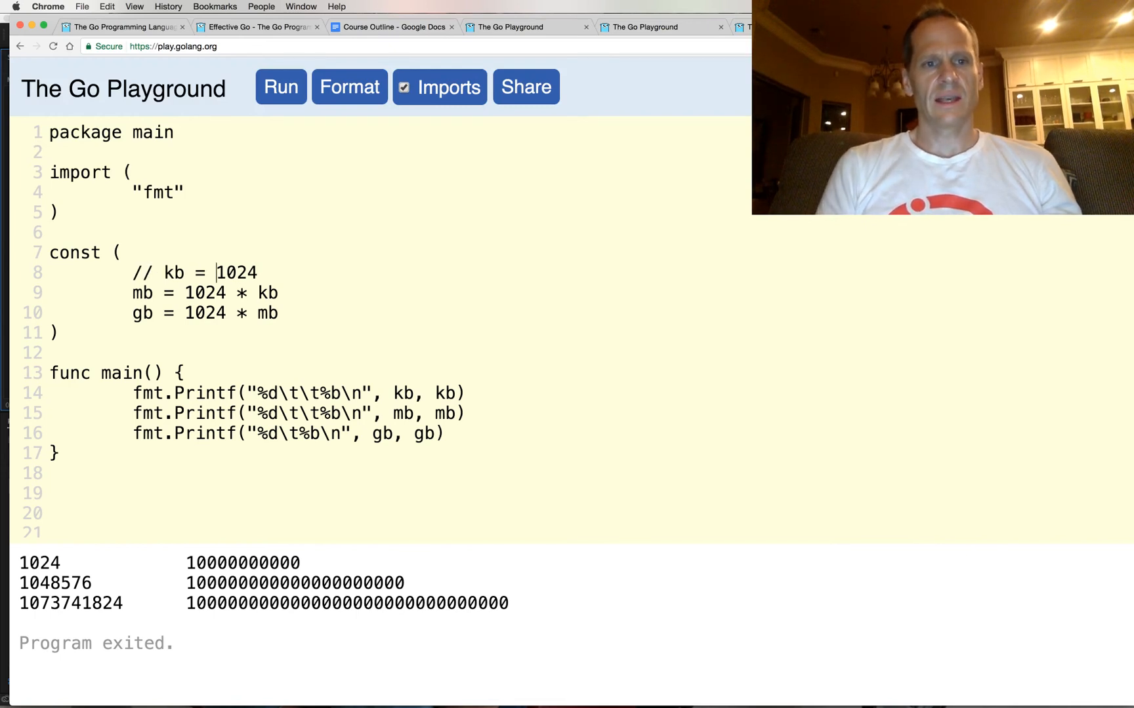
text(kb)
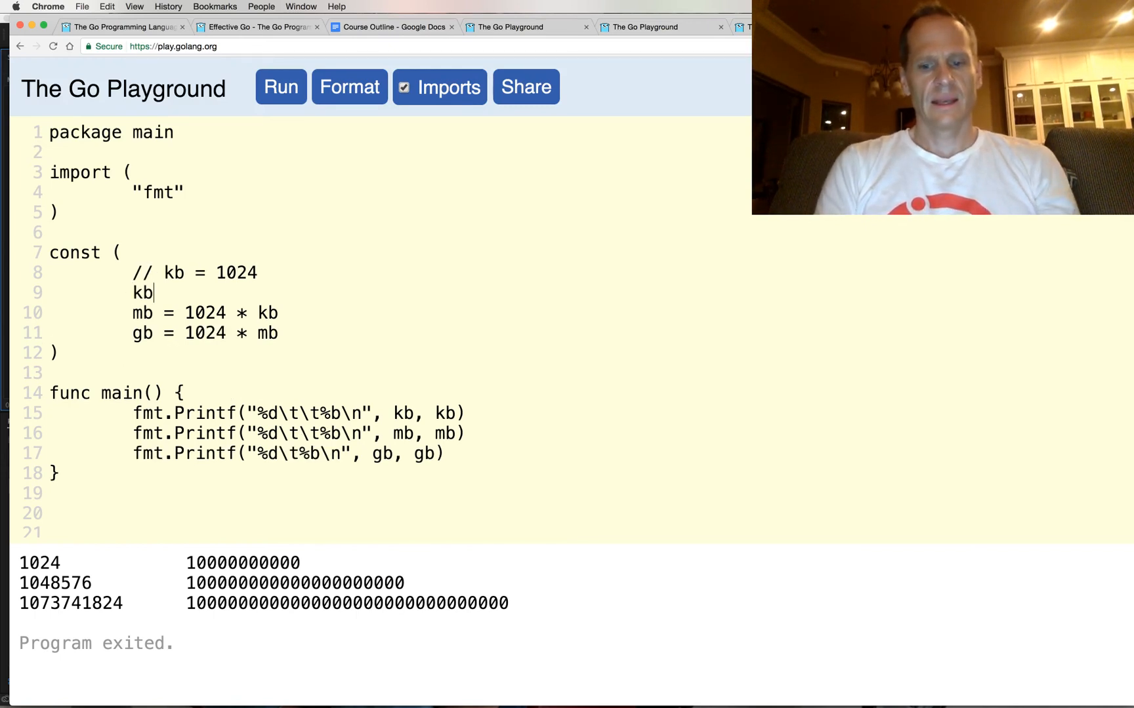
text(= 1 <)
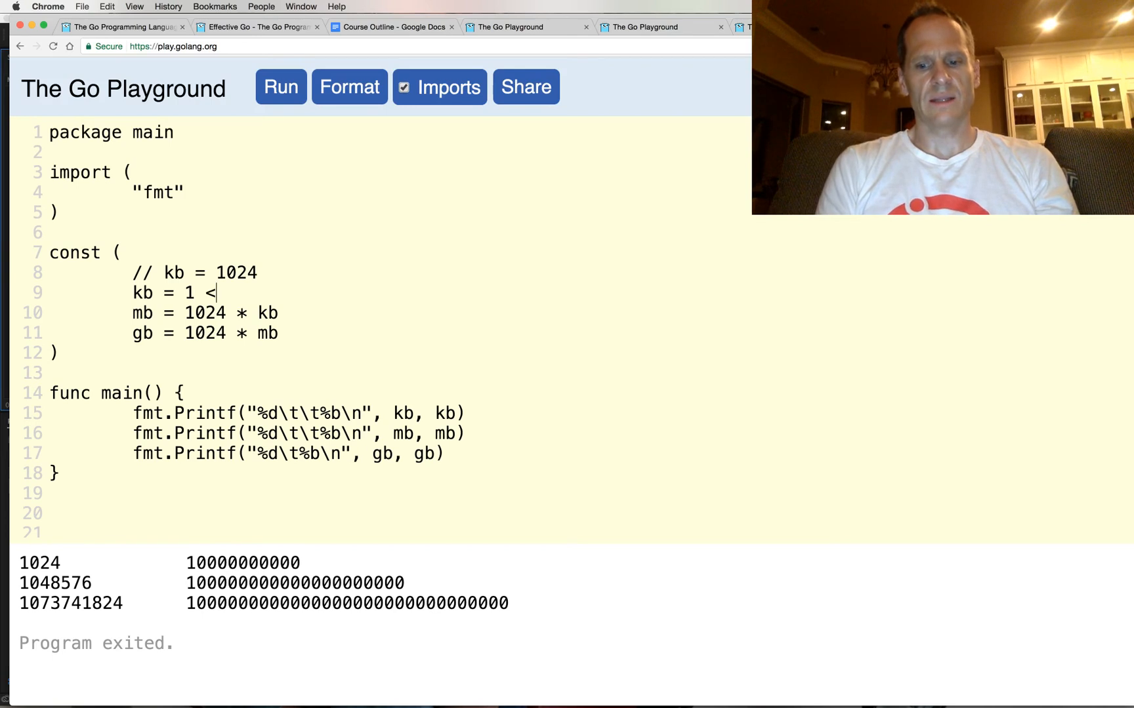
text(< 10)
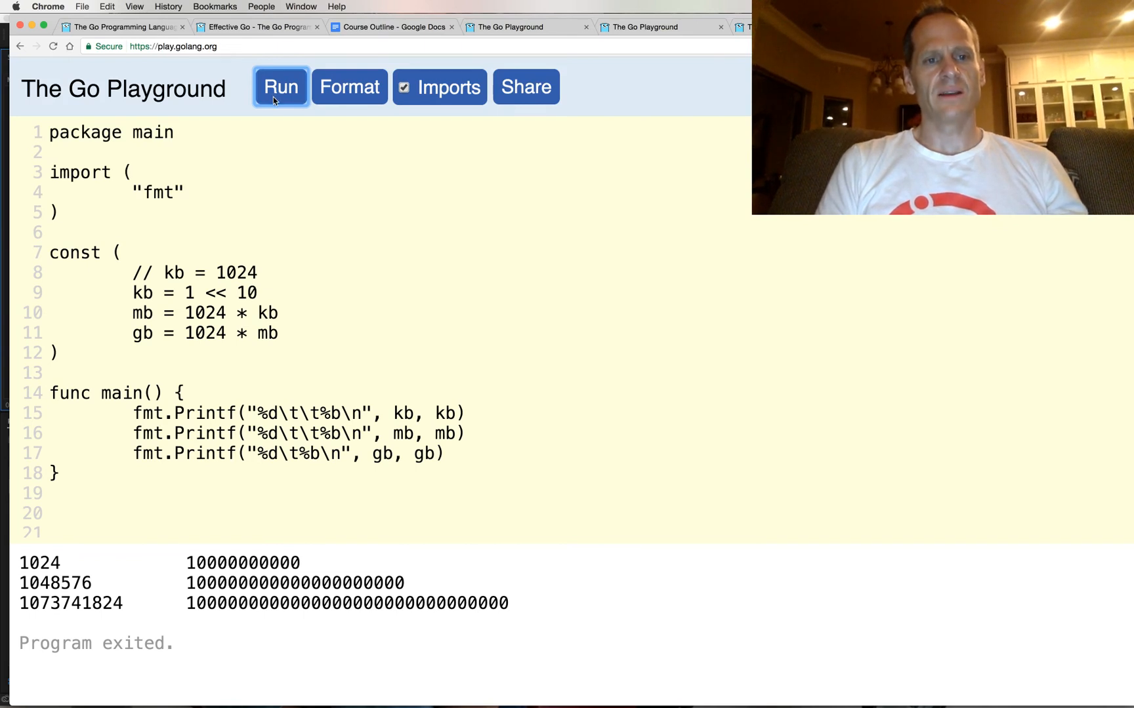
mouse_move(252, 297)
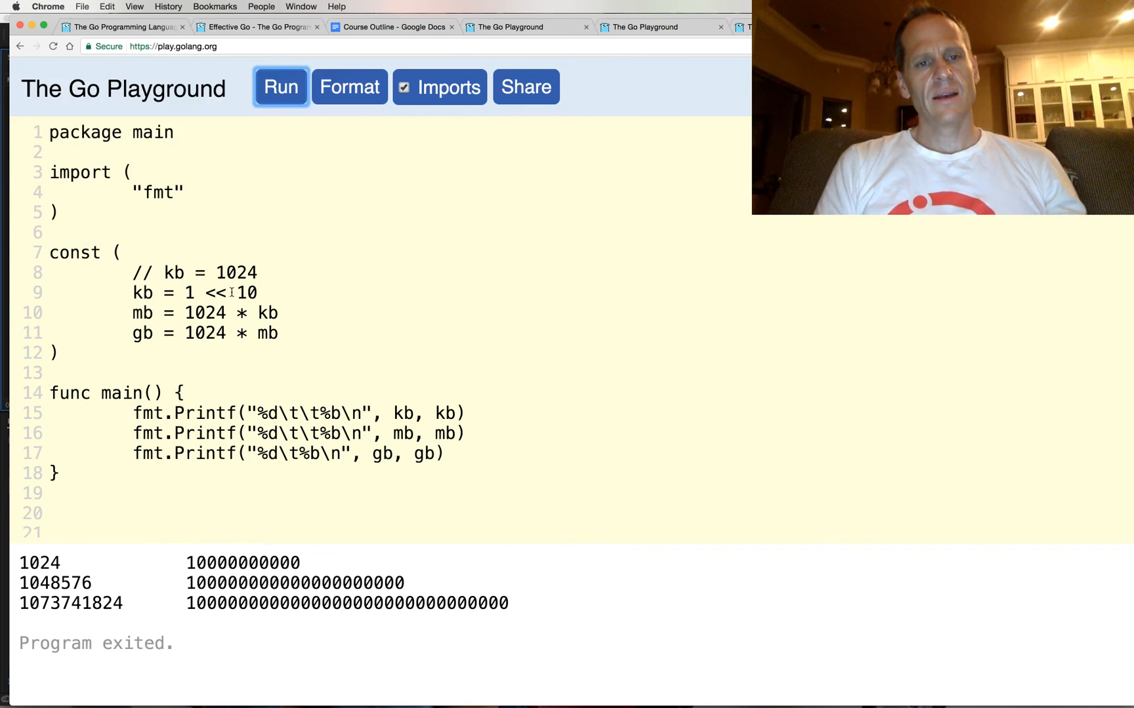
Start the block with _ = iota, define kb, mb, gb as 1 << (iota * 10), and delete the old lines.
text(()
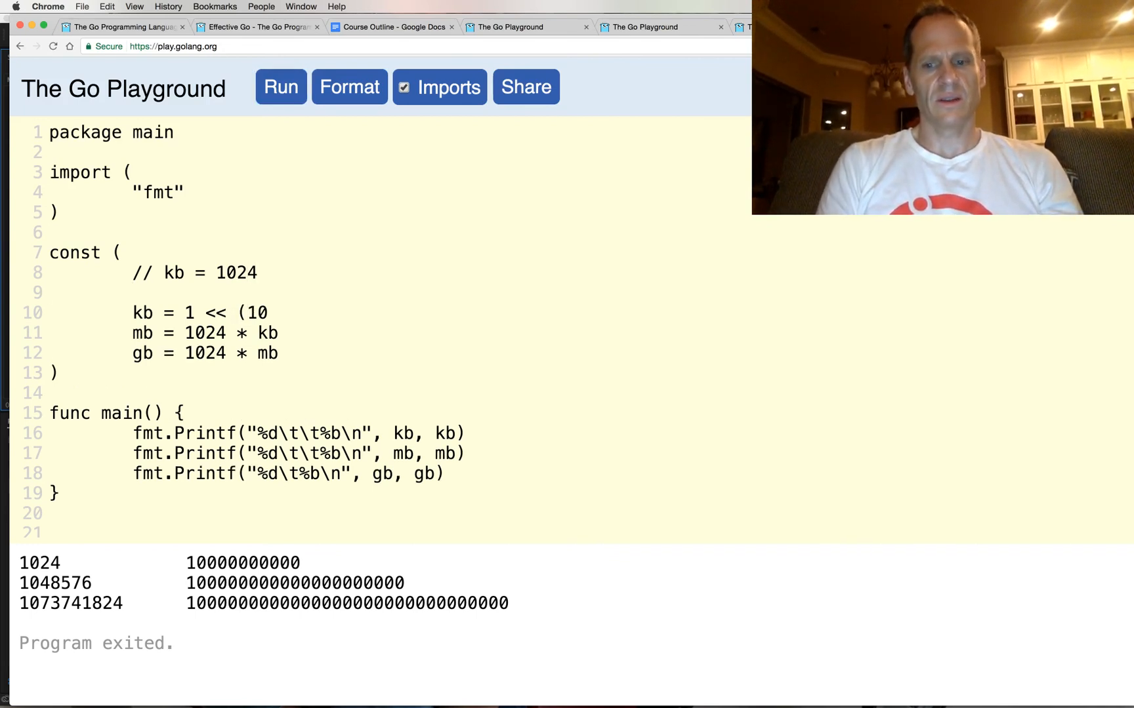
text(_ = iota)
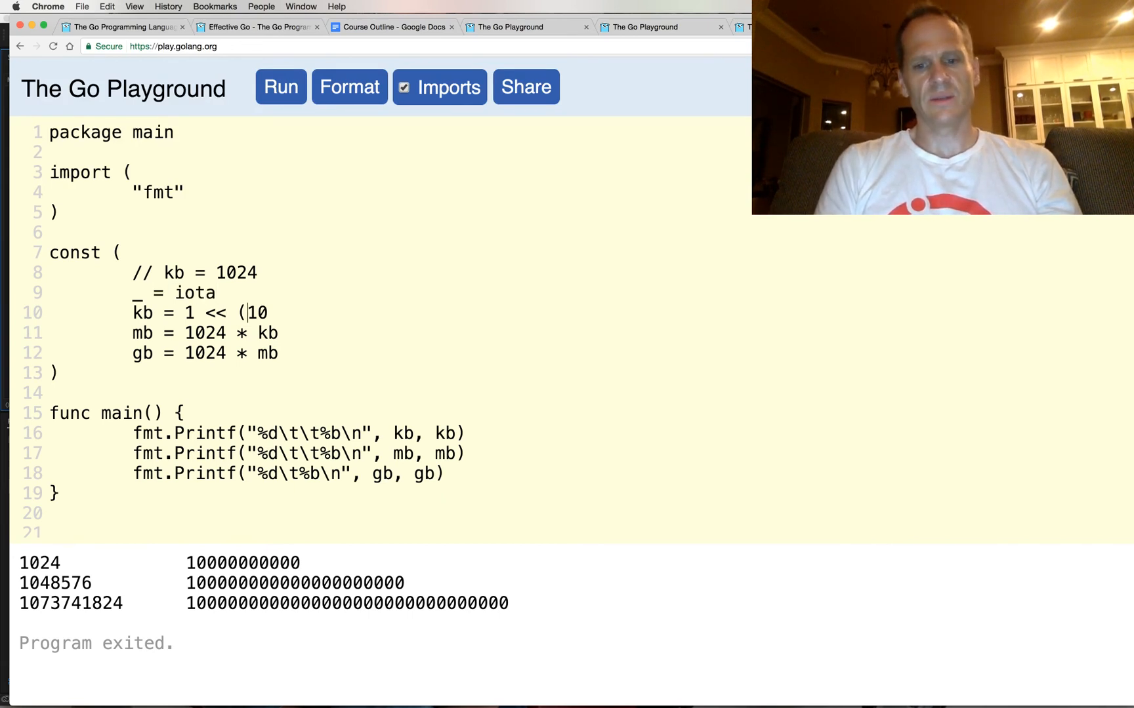
text(iota)
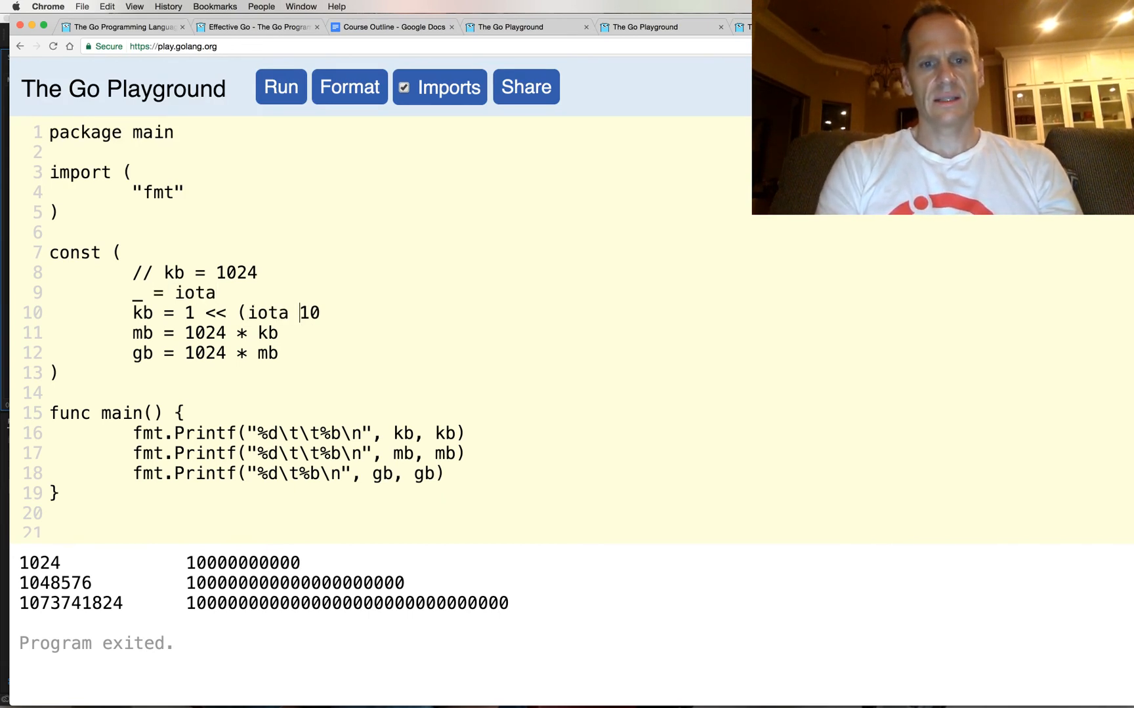
text(*)
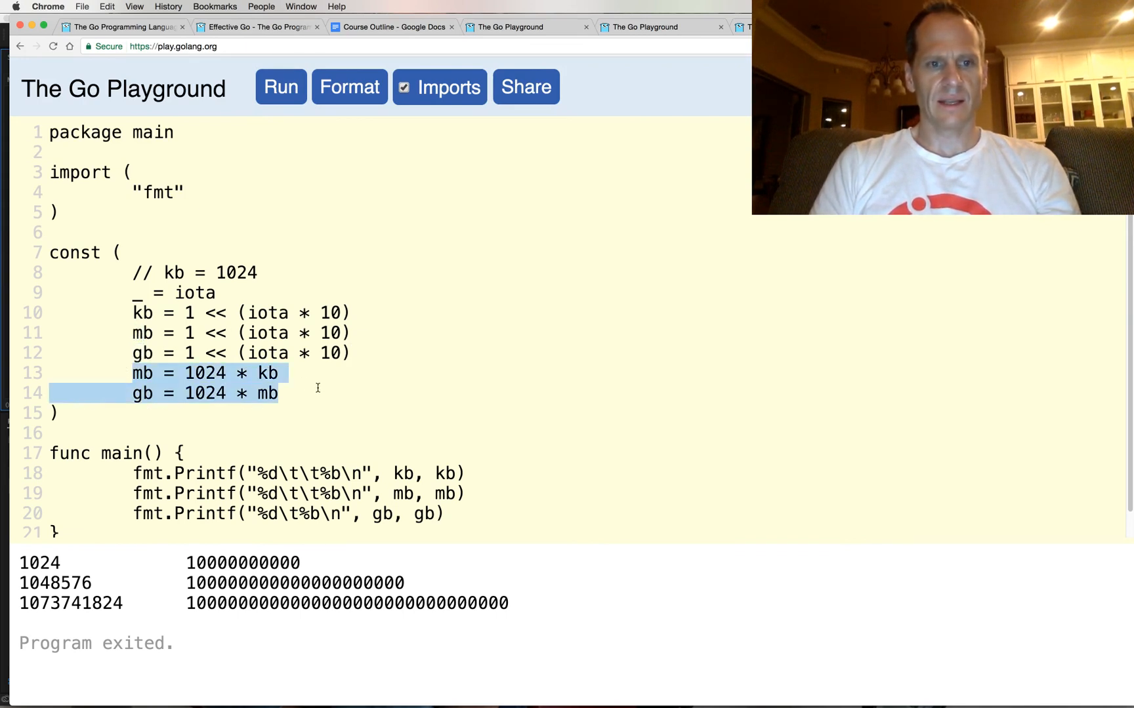
key(Delete)
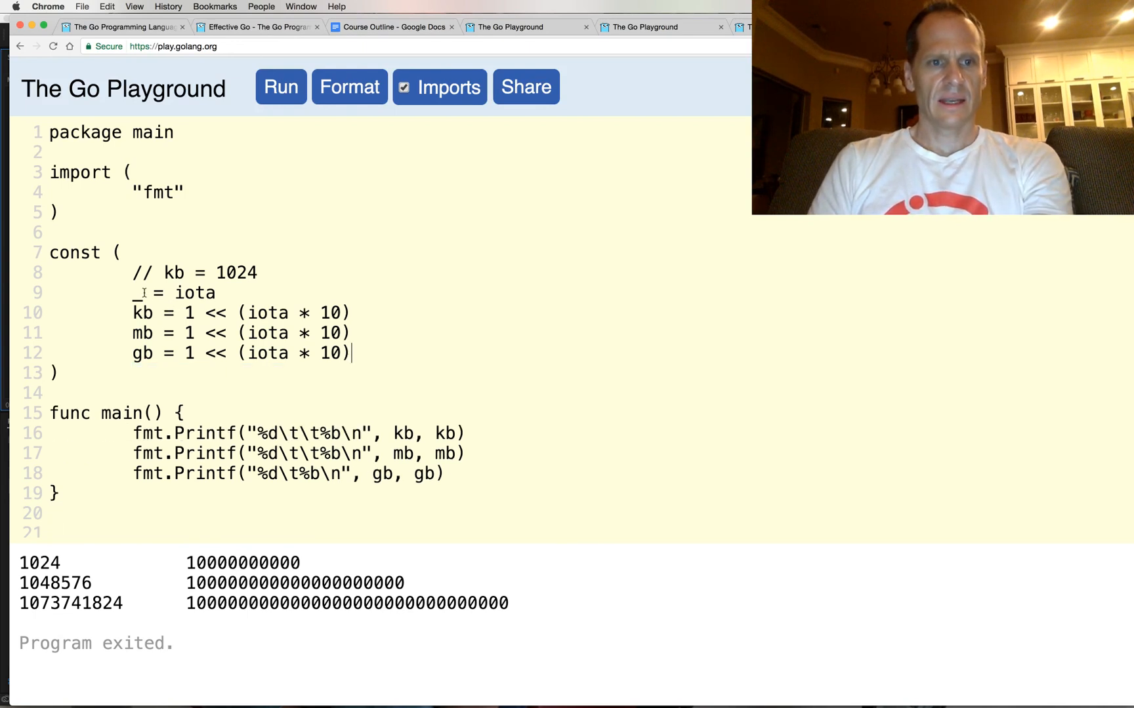
key(Backspace)
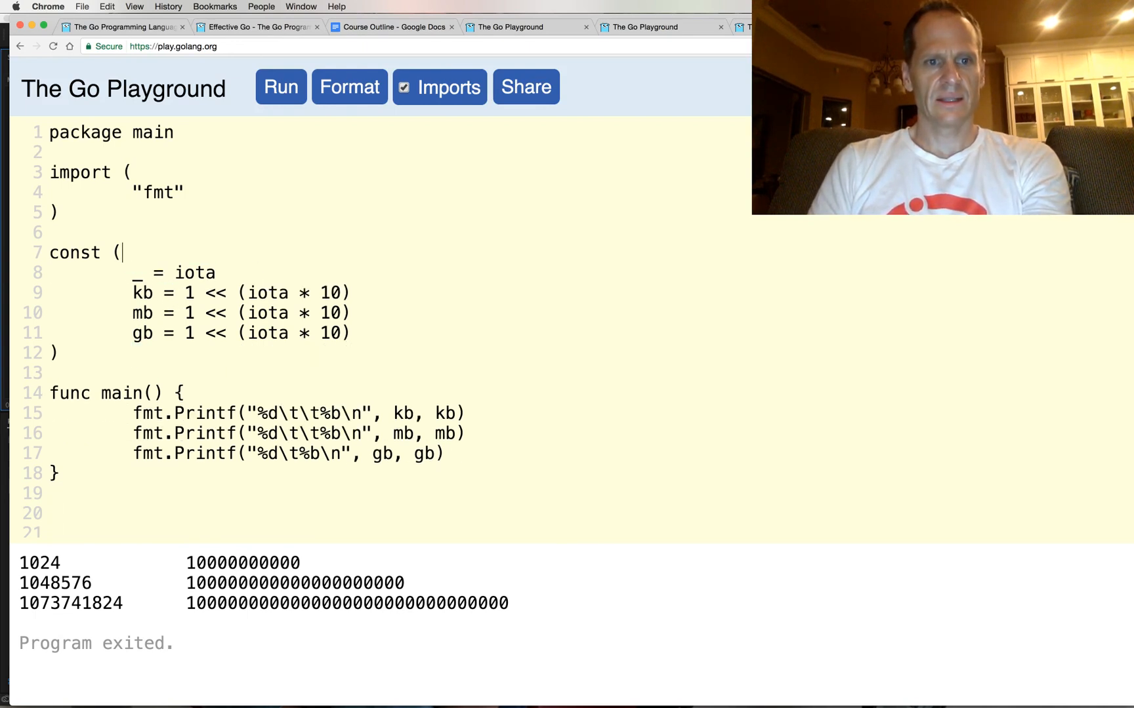